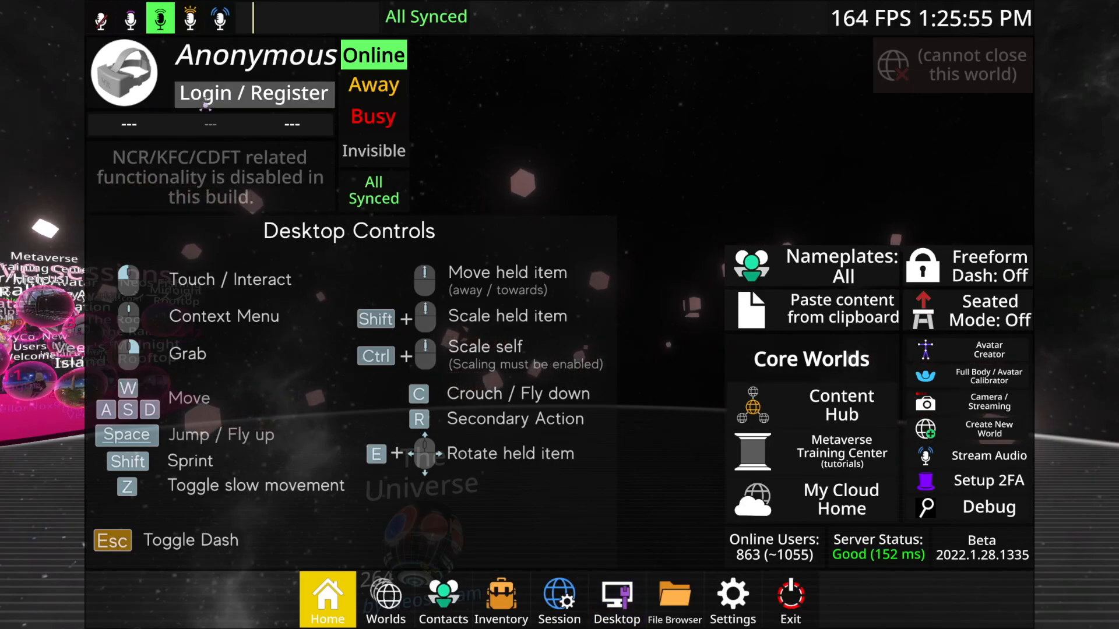
Sign in via Login / Register so the dashboard shows the signed-in profile
left_click(254, 94)
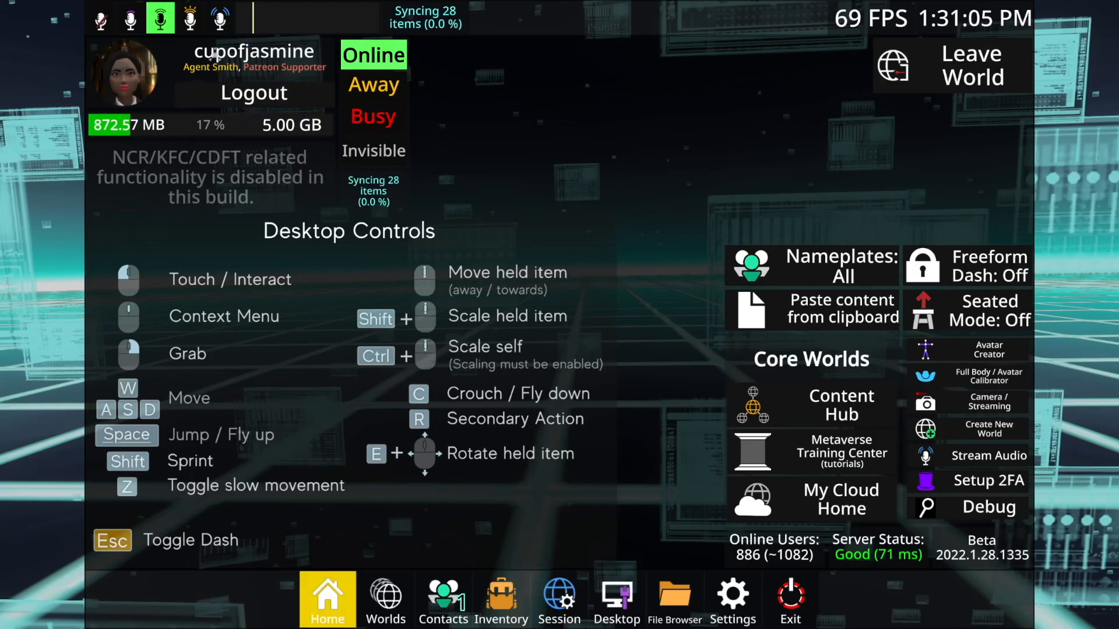
mouse_move(174, 136)
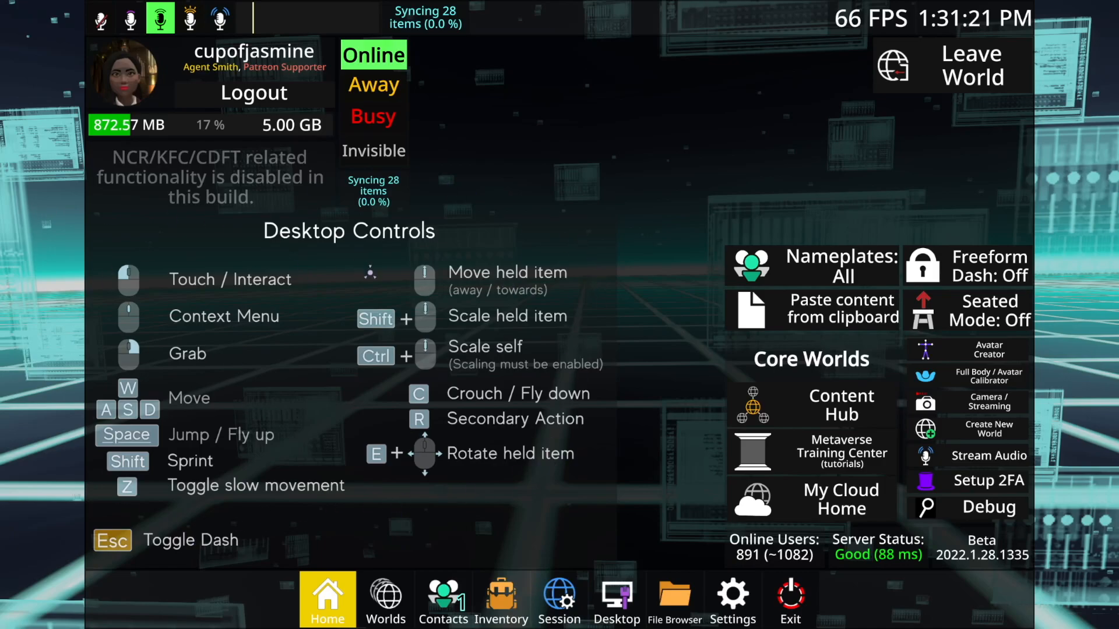
mouse_move(974, 207)
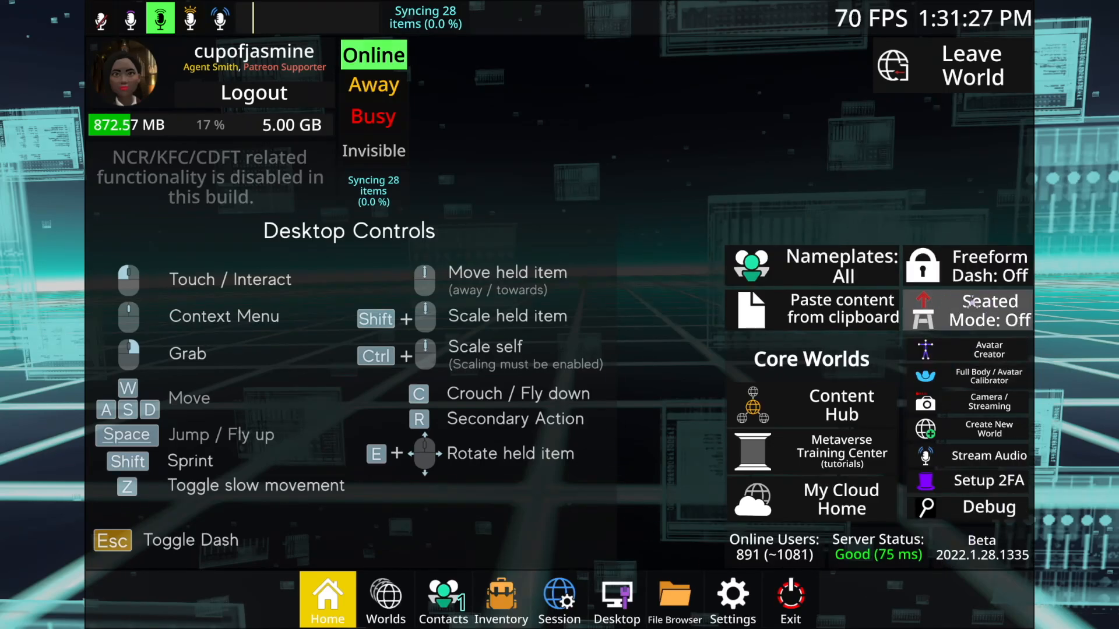
mouse_move(967, 410)
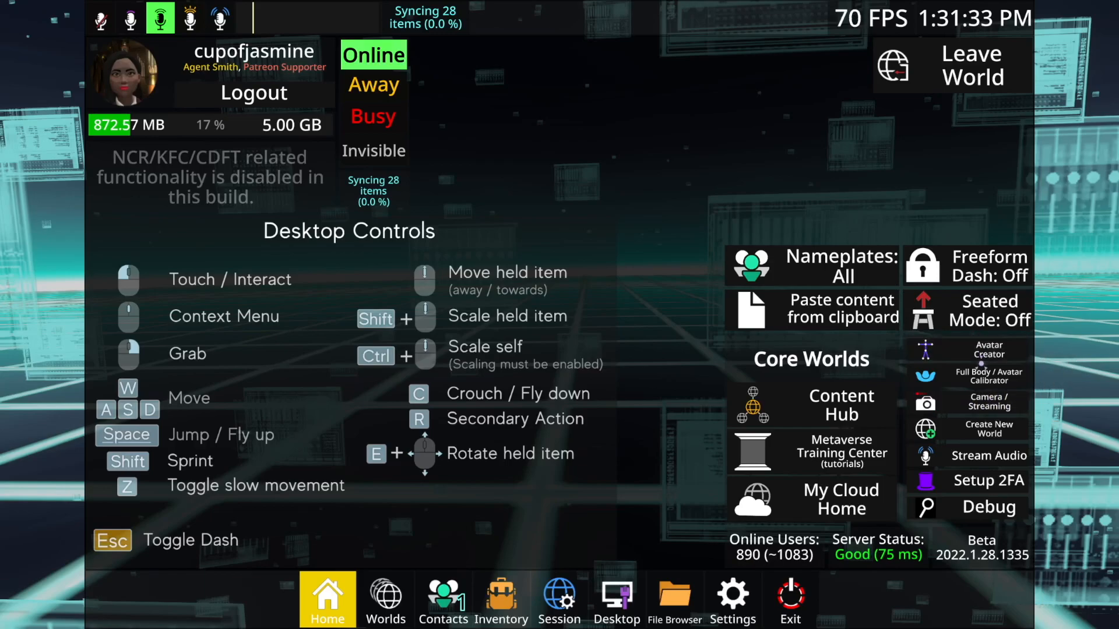
mouse_move(988, 350)
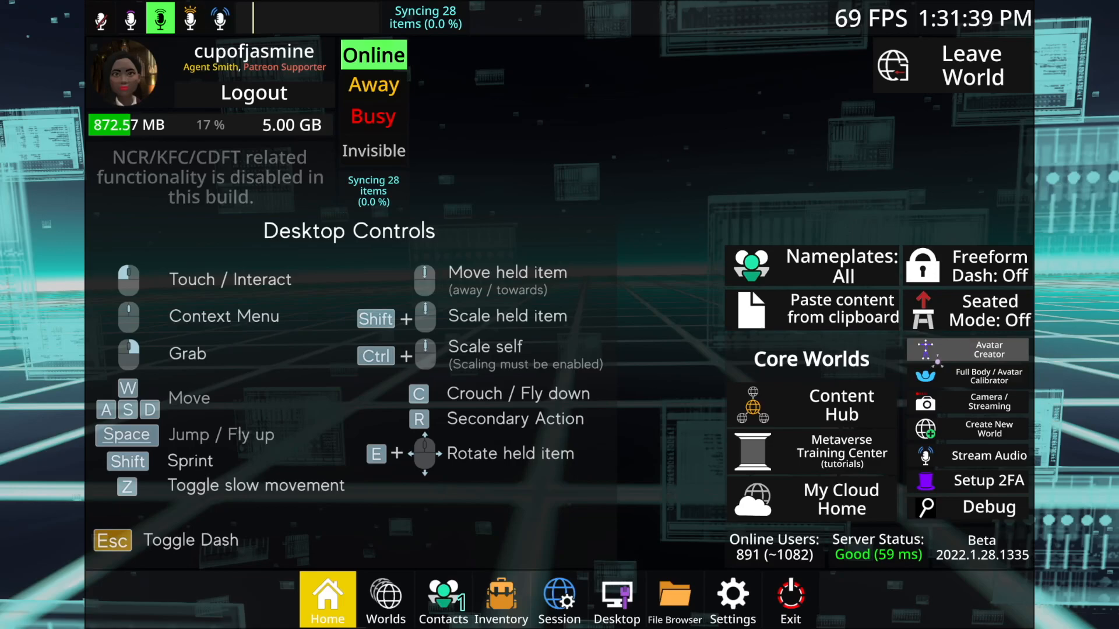
mouse_move(988, 375)
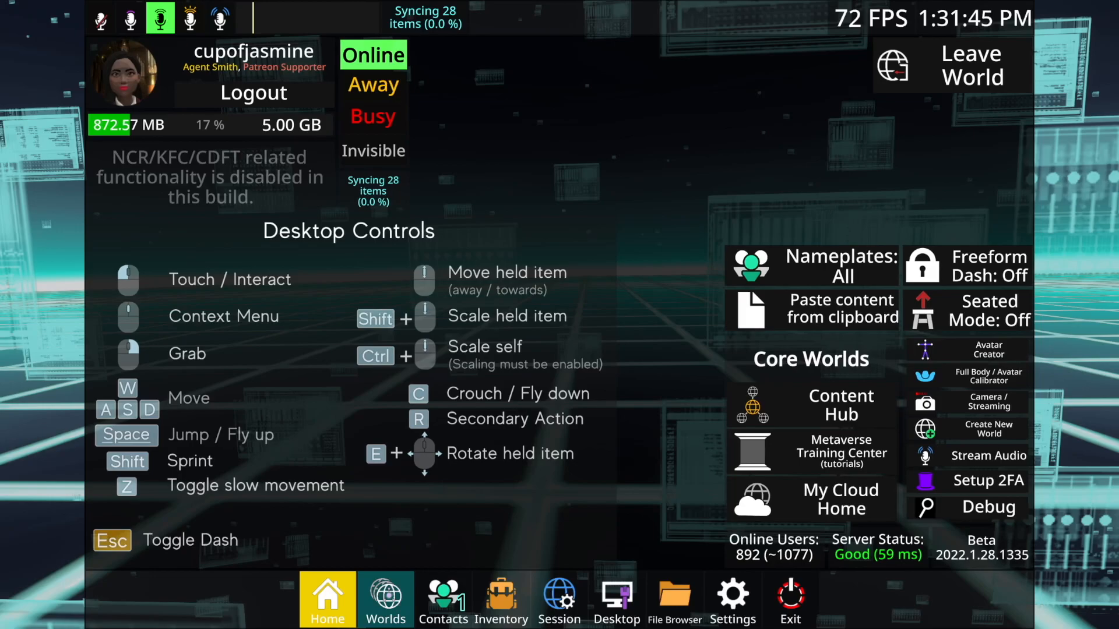
Show the Worlds browser and look down the list of worlds and sessions
left_click(385, 603)
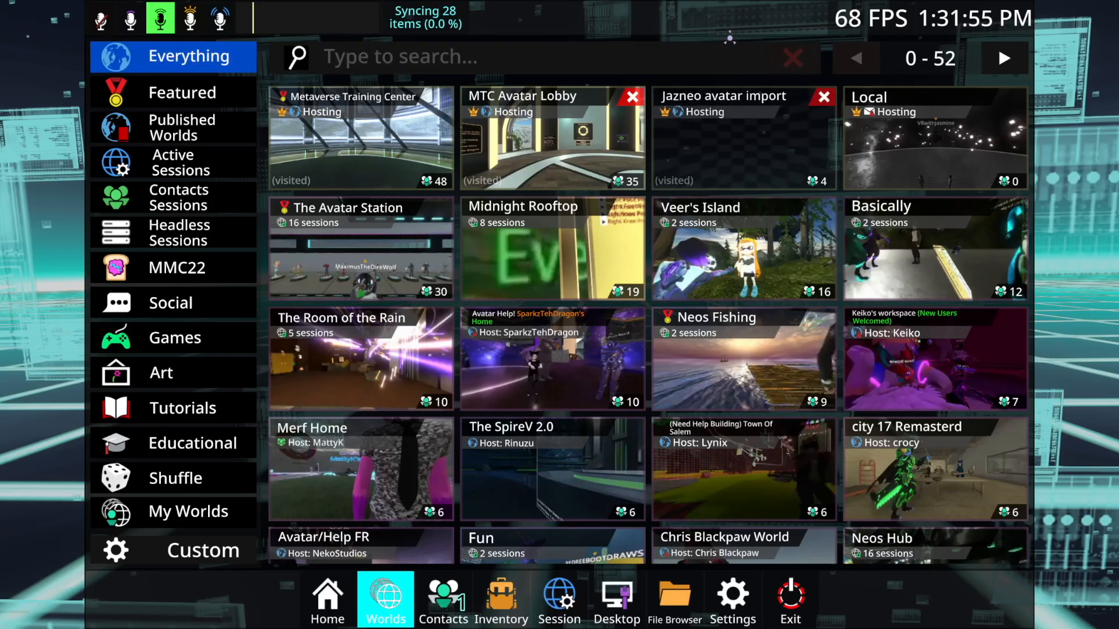
scroll("down", 3)
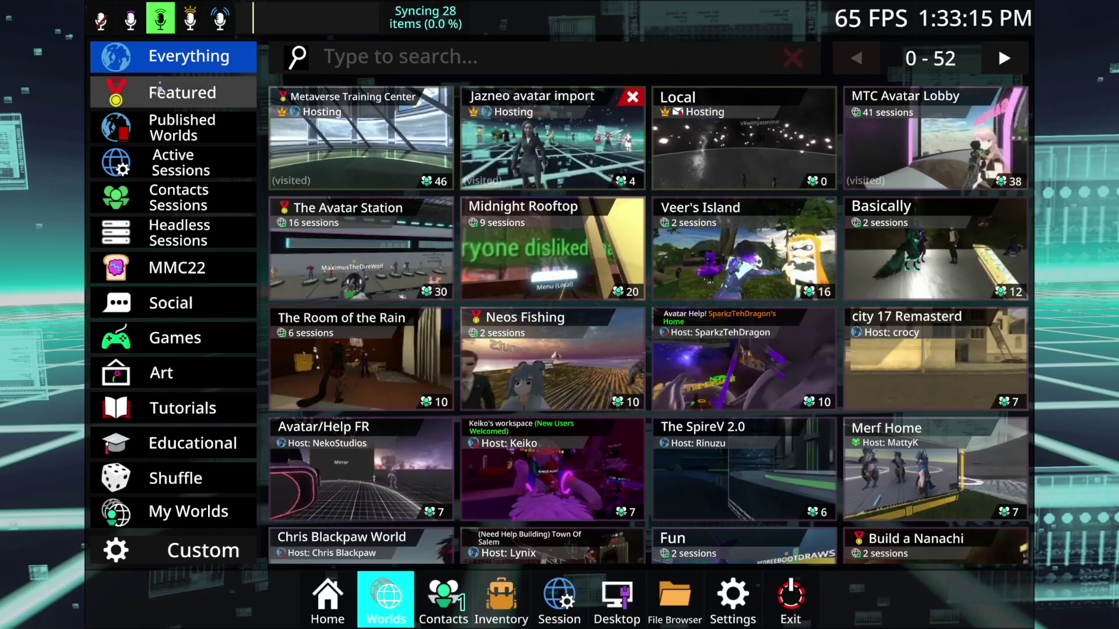
Filter worlds by Featured, Active Sessions, then MMC22, and browse further down the MMC22 contest worlds
left_click(182, 92)
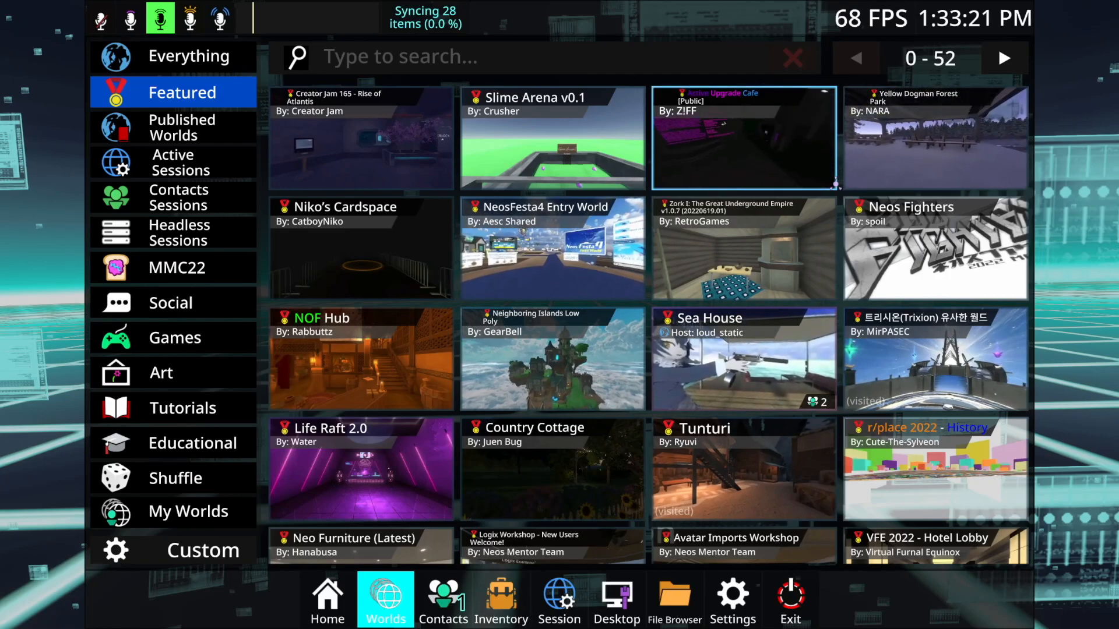
left_click(173, 162)
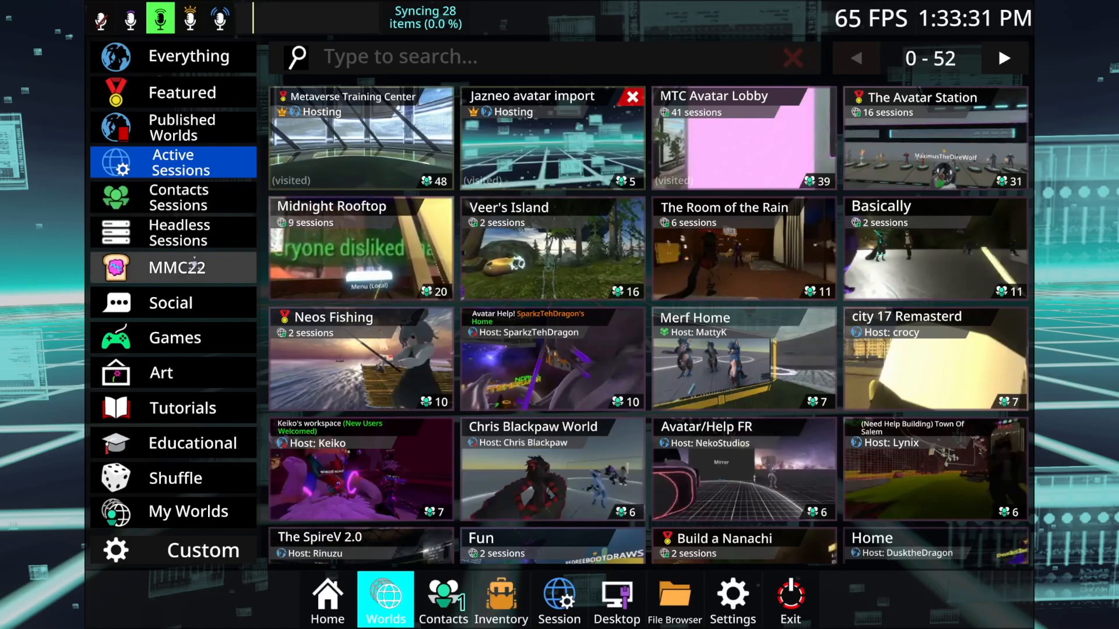
left_click(177, 268)
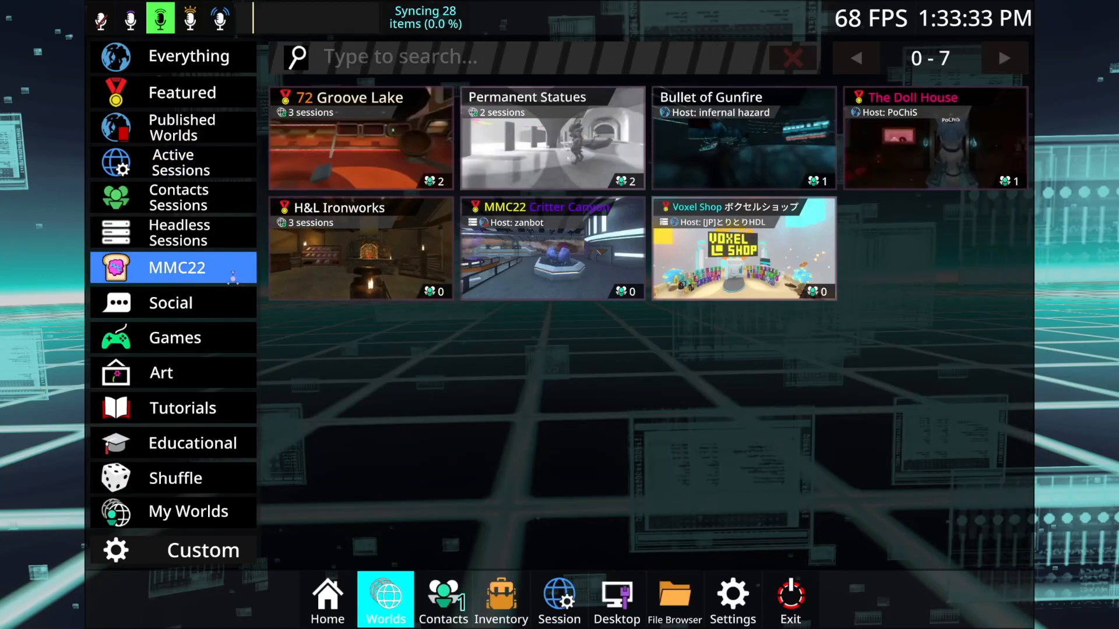
left_click(176, 268)
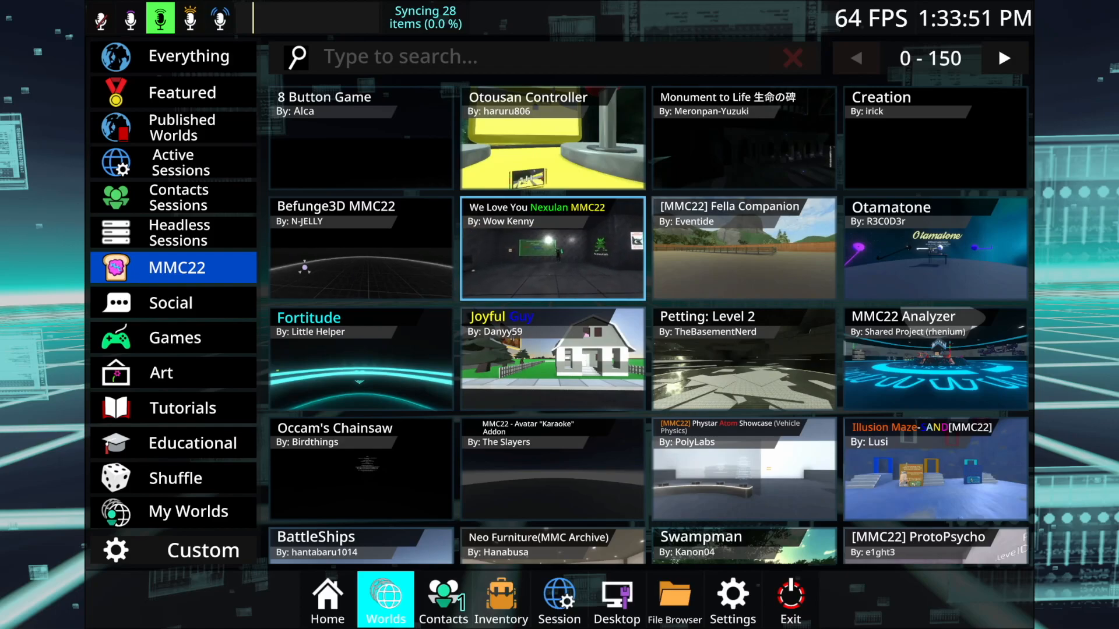
scroll("down", 3)
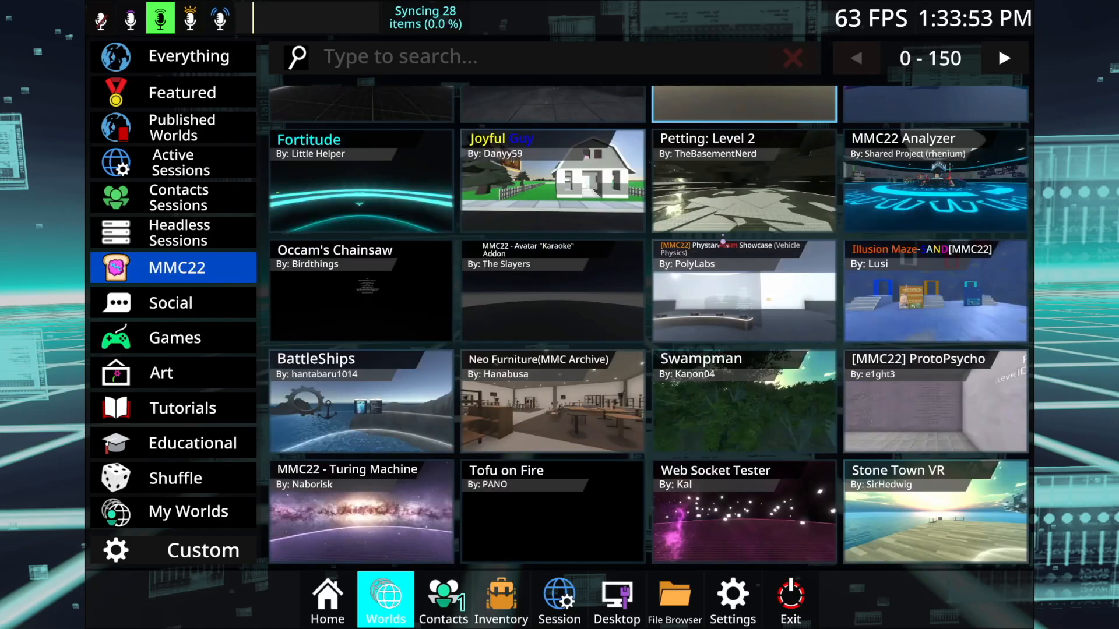
scroll("down", 3)
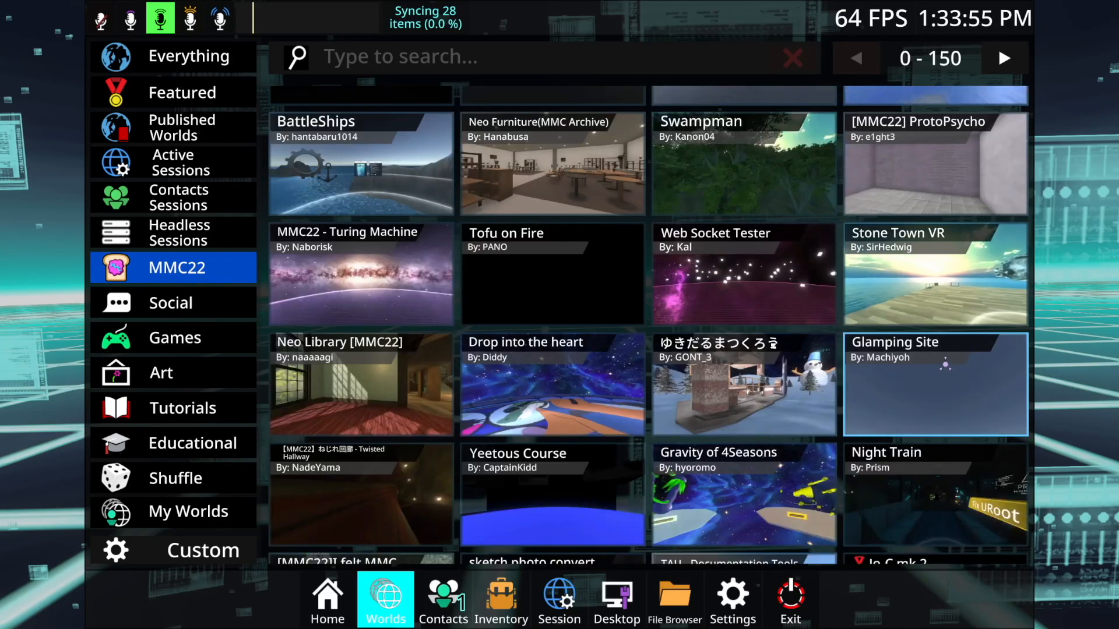
In Contacts, search 'orange' and view the first result's profile
left_click(442, 600)
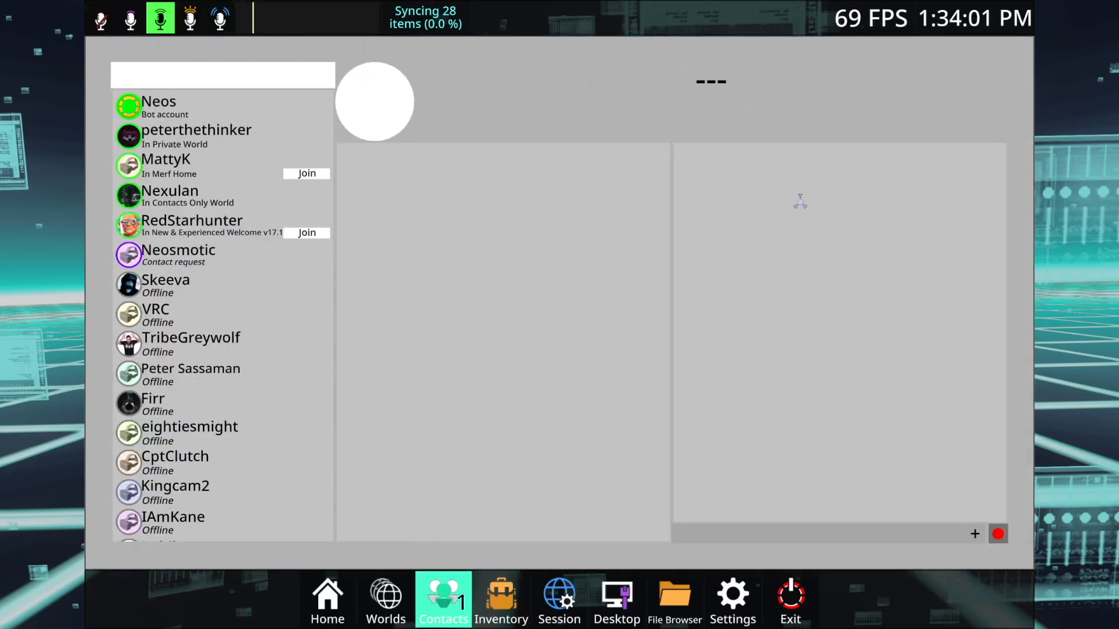
mouse_move(718, 196)
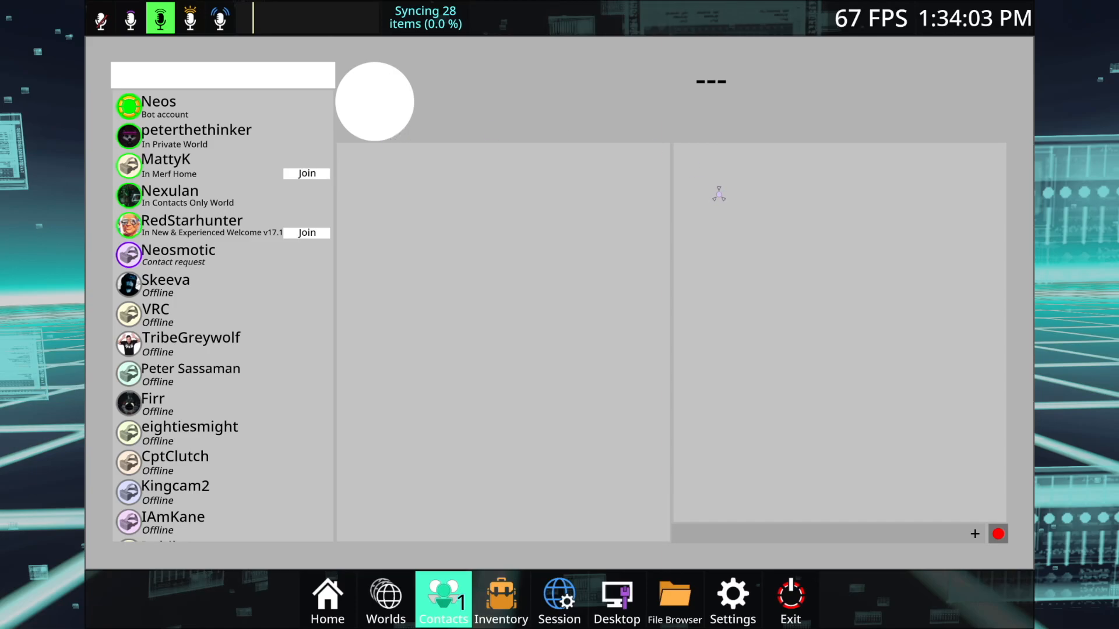
mouse_move(934, 160)
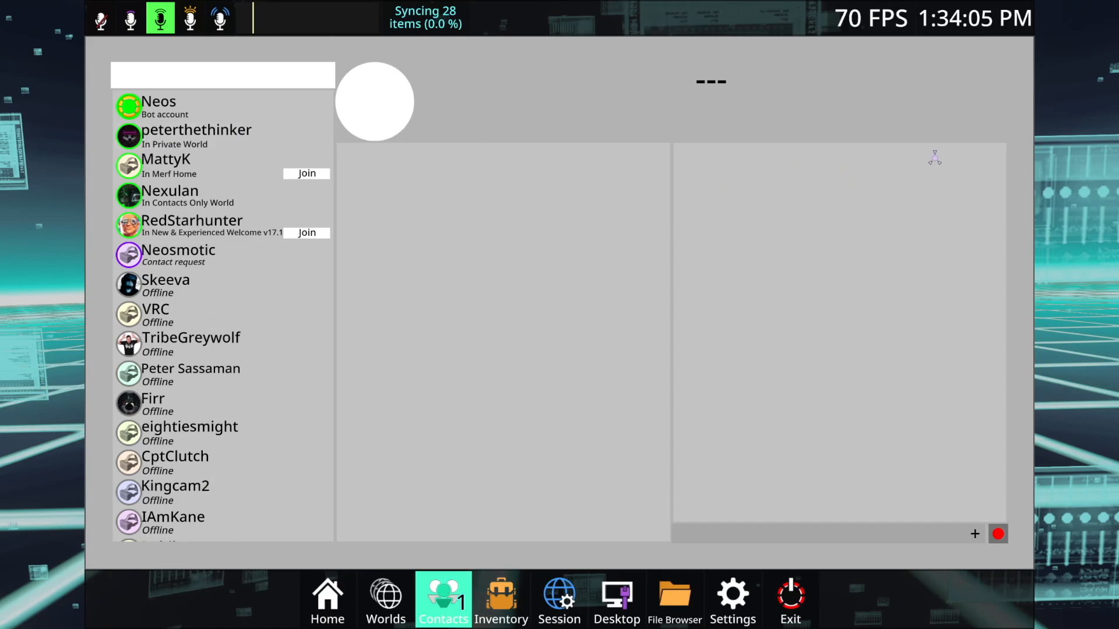
mouse_move(287, 84)
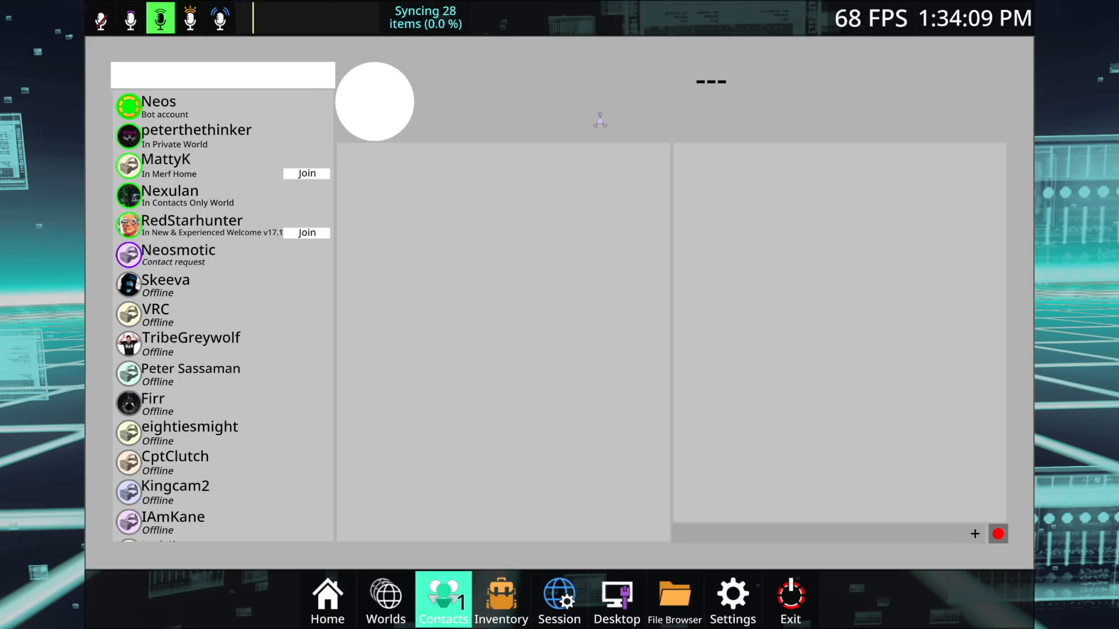
mouse_move(231, 93)
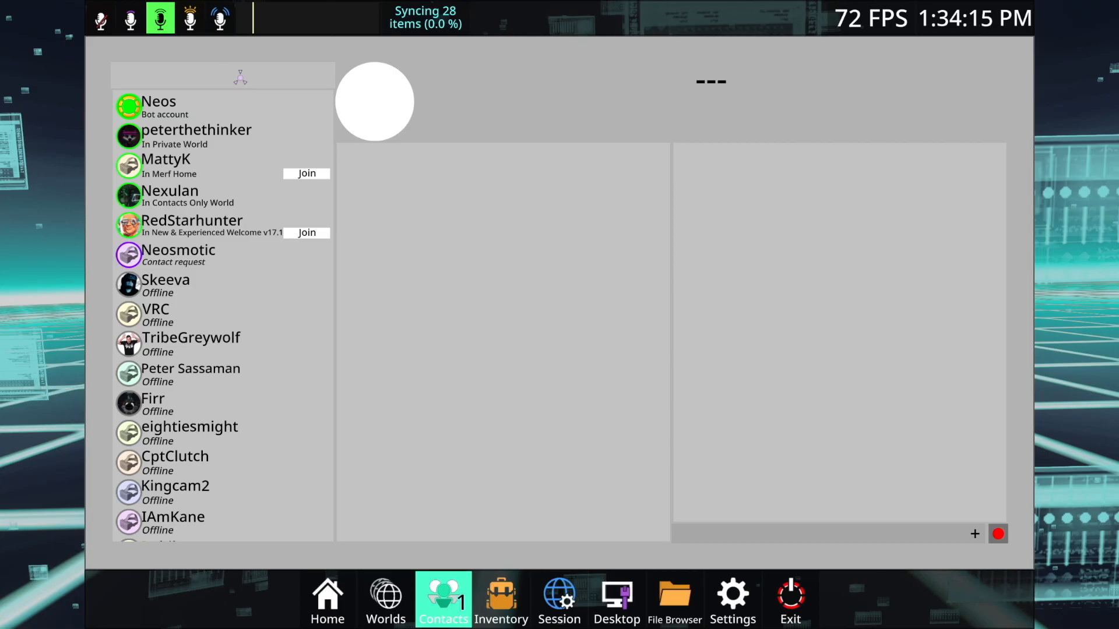
type("orange")
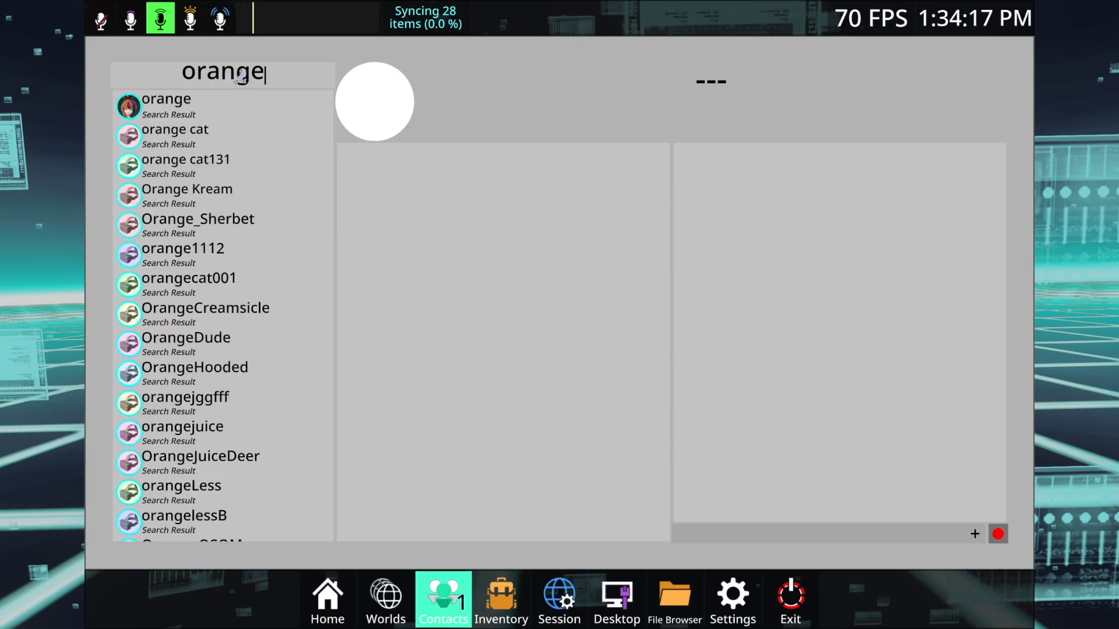
left_click(165, 102)
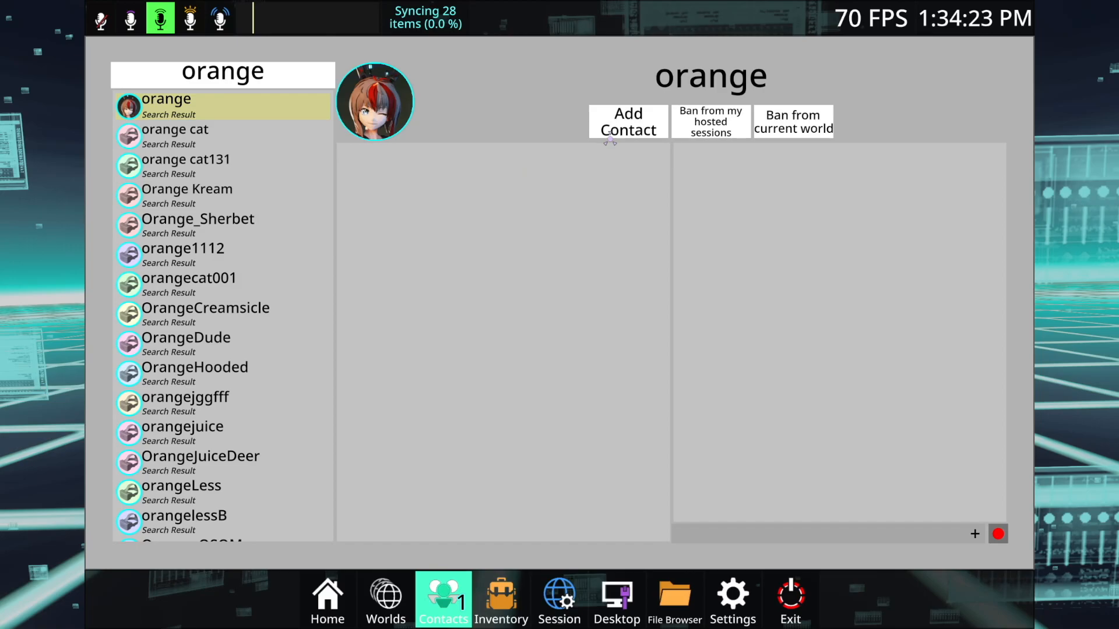
left_click(222, 74)
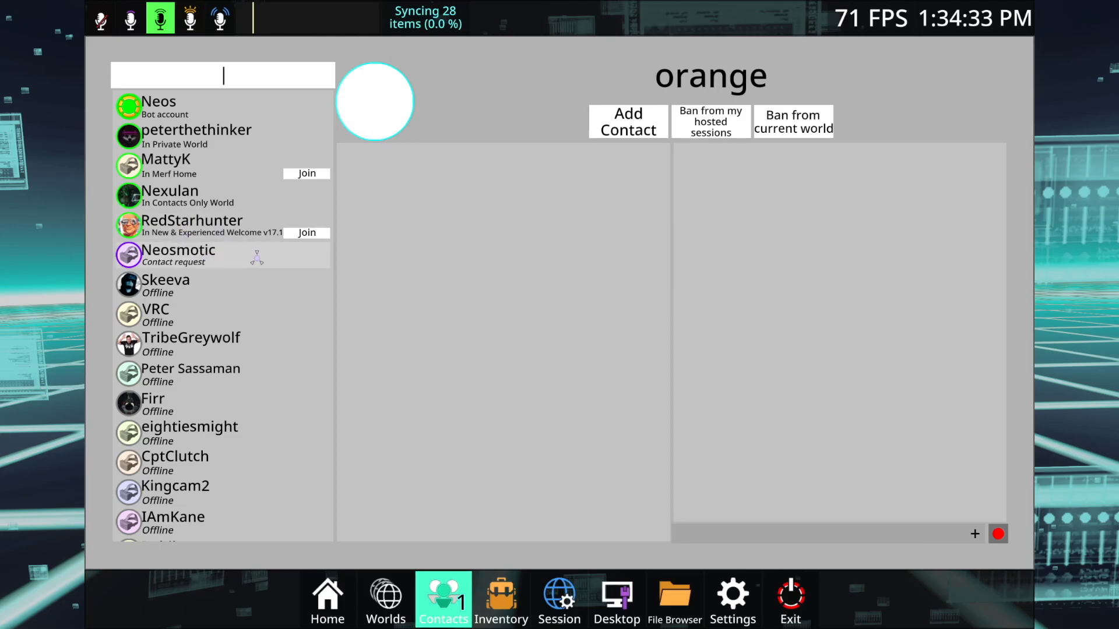
mouse_move(331, 277)
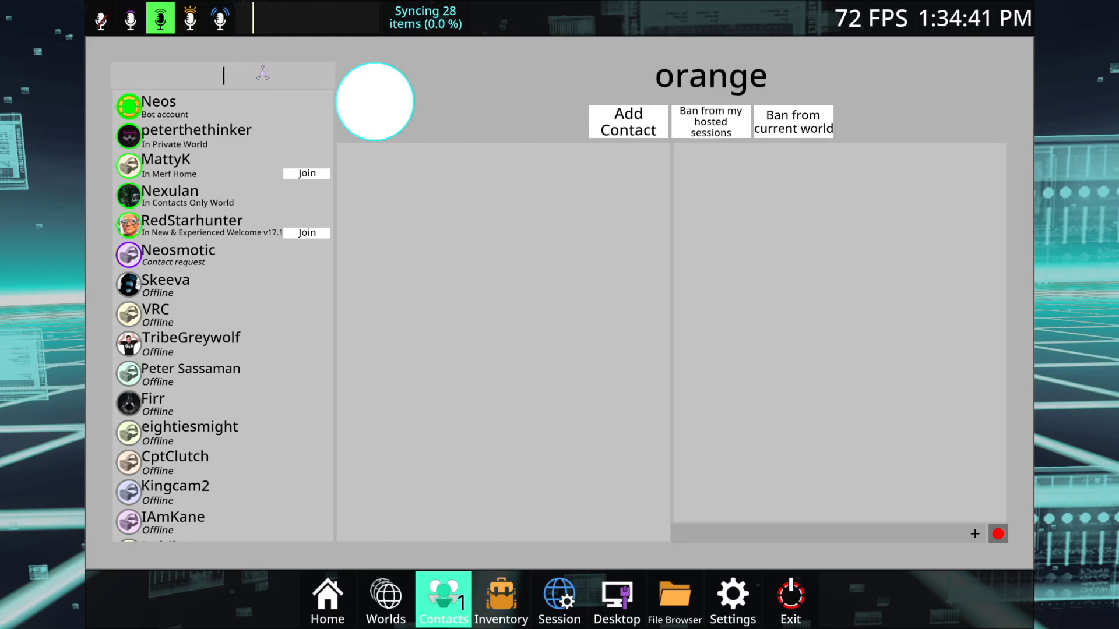
type("red")
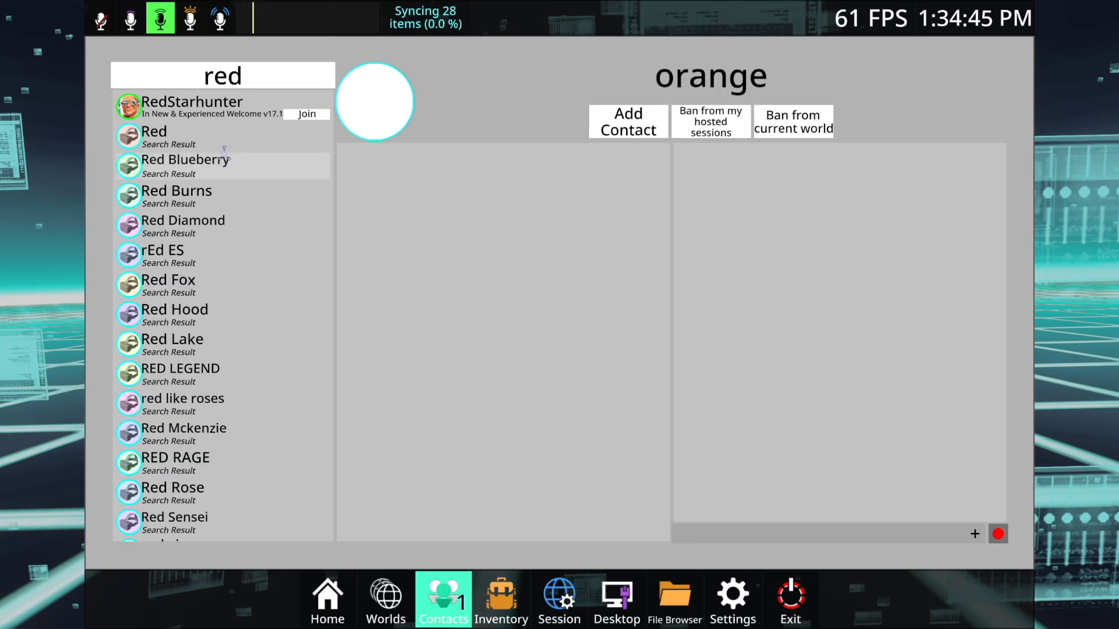
mouse_move(242, 315)
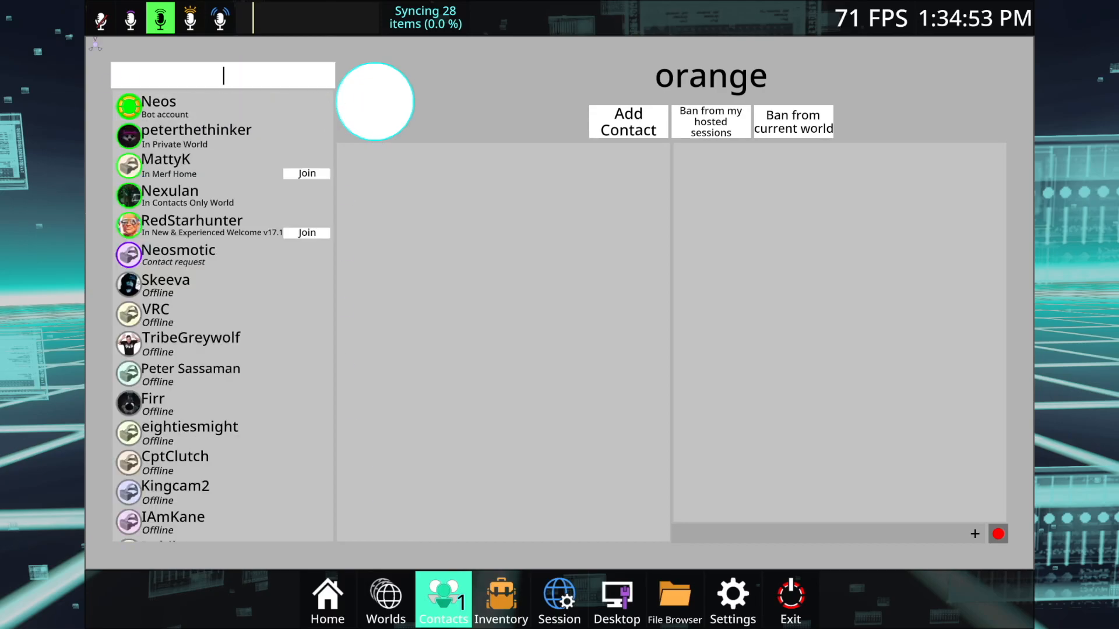
mouse_move(254, 518)
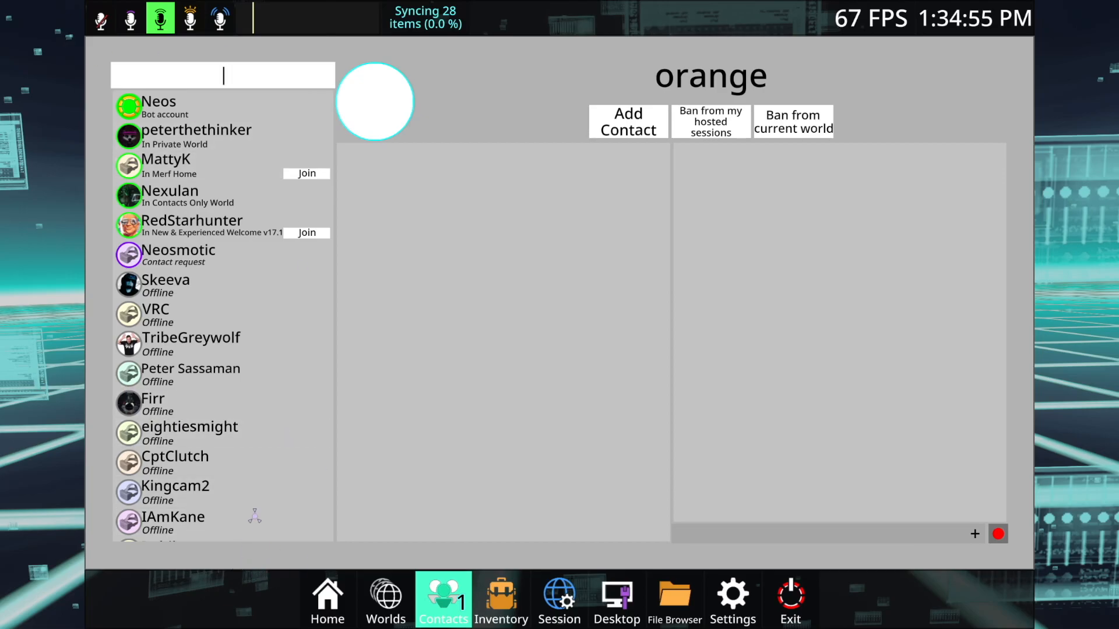
scroll("down", 3)
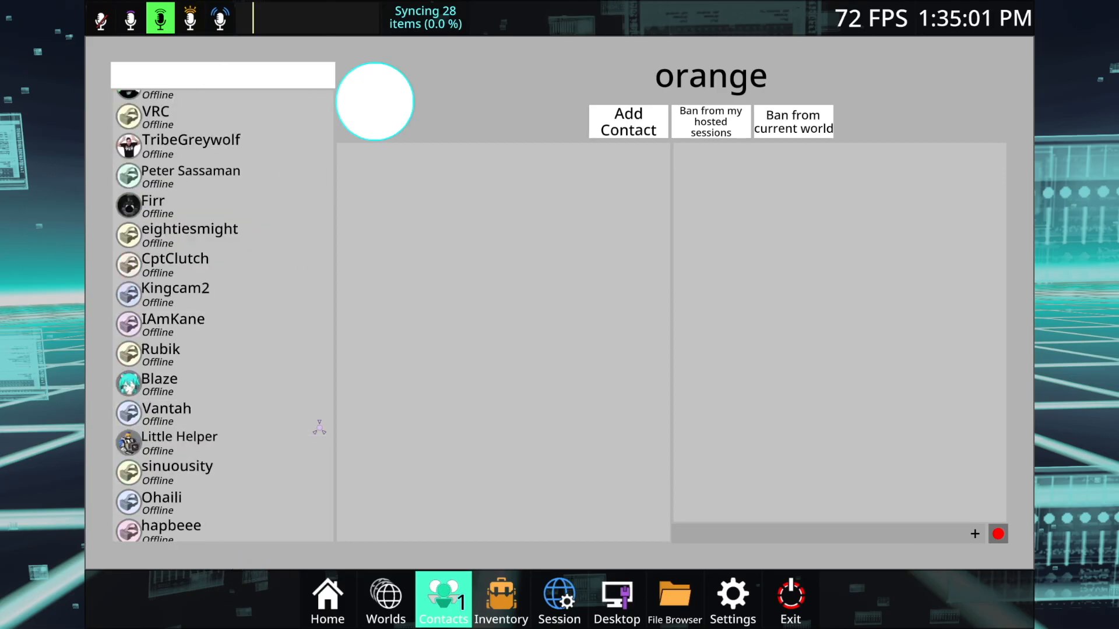
scroll("down", 3)
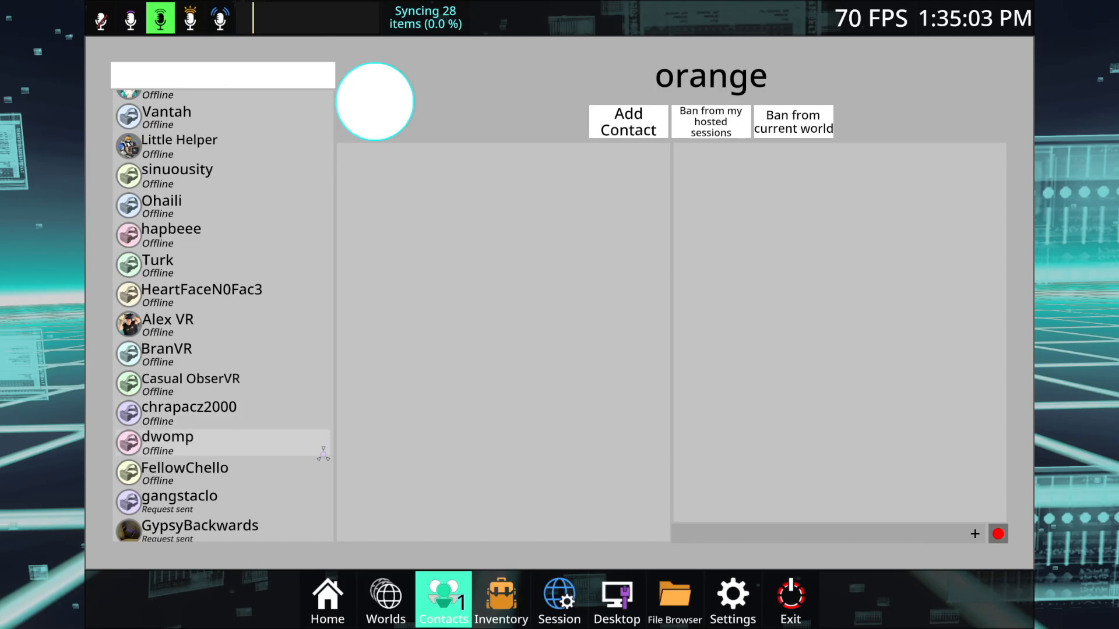
mouse_move(268, 367)
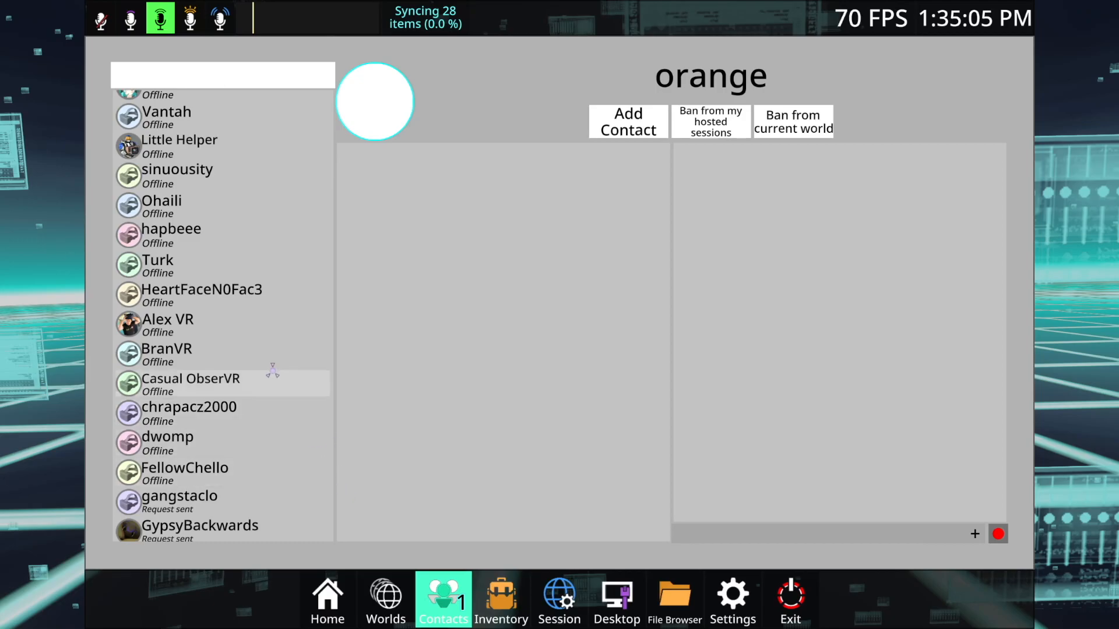
left_click(168, 324)
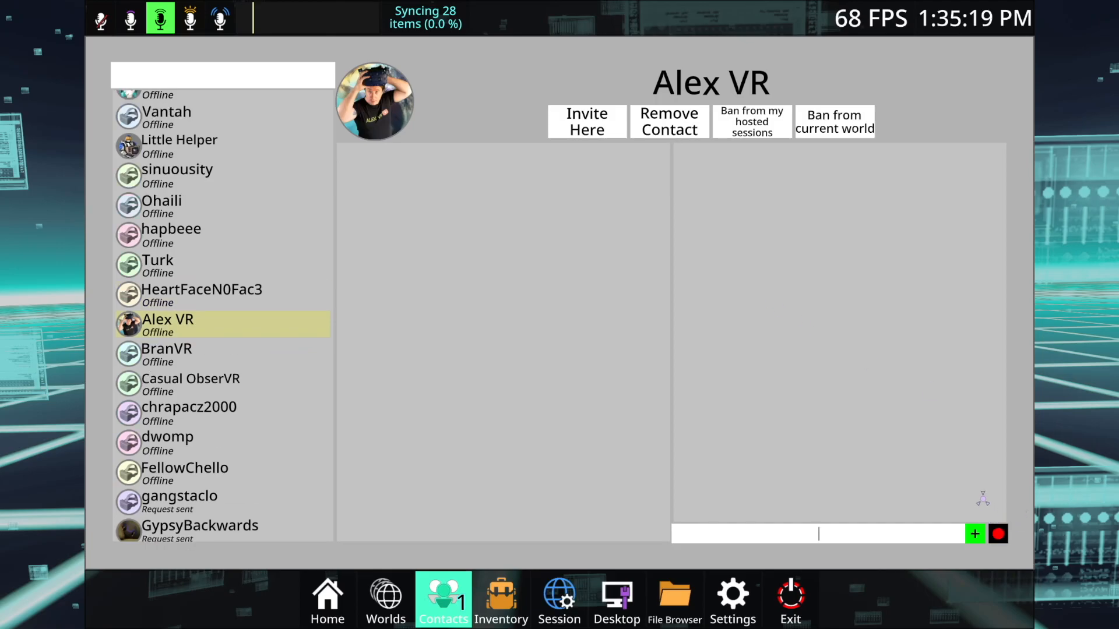
Leave Alex VR's contact panel and go to the Inventory tab
left_click(1000, 534)
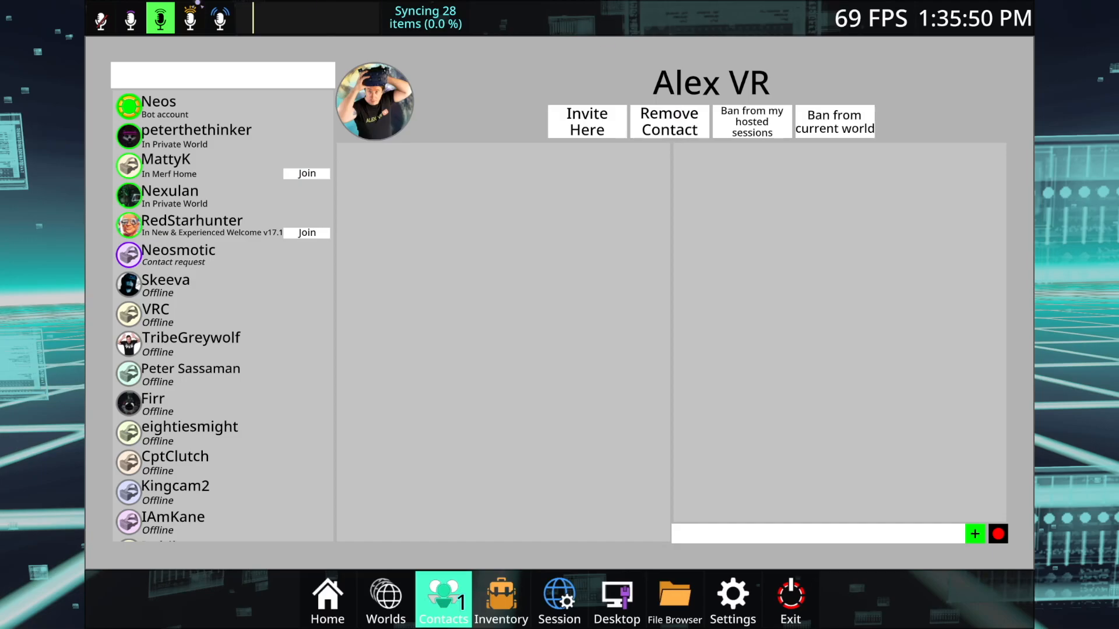
left_click(501, 600)
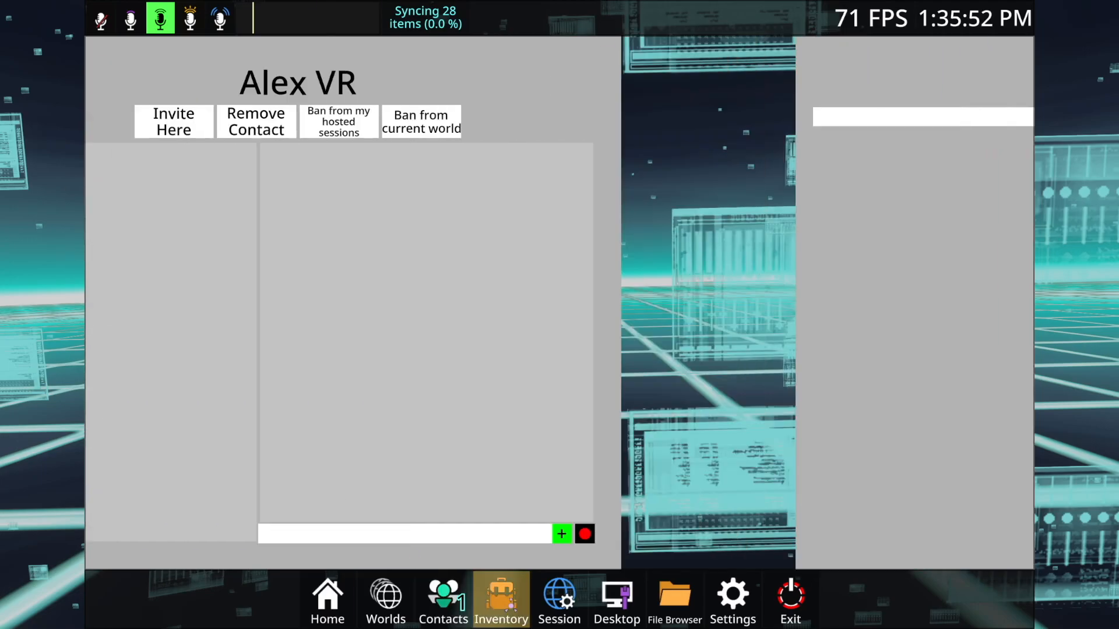
Reopen the dashboard on Inventory and show THE STARTER PACK folder contents
left_click(501, 599)
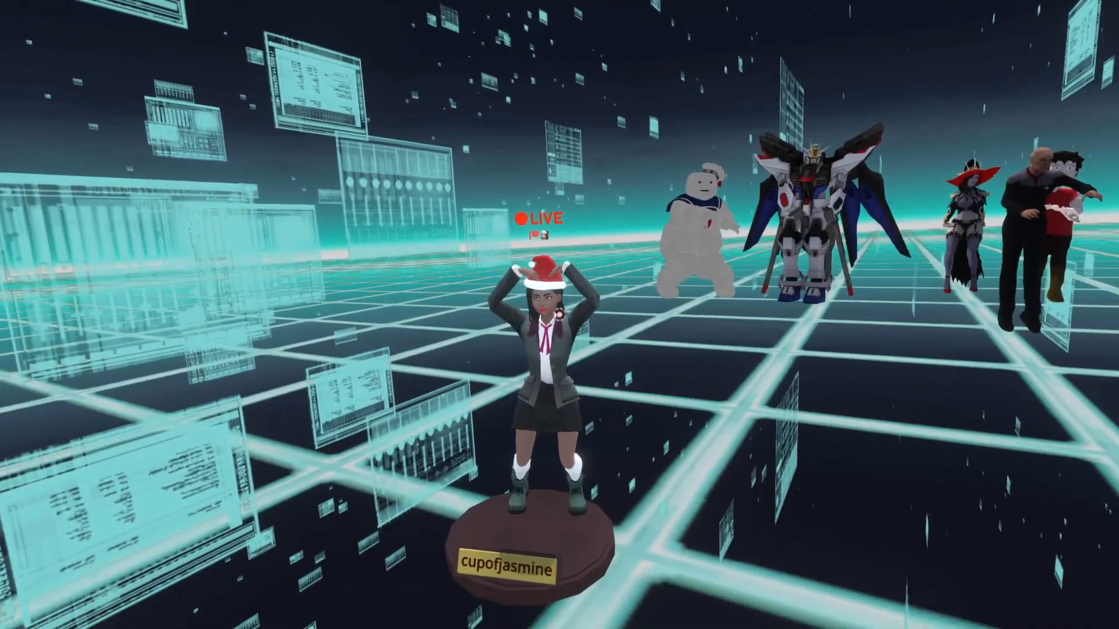
left_click(501, 599)
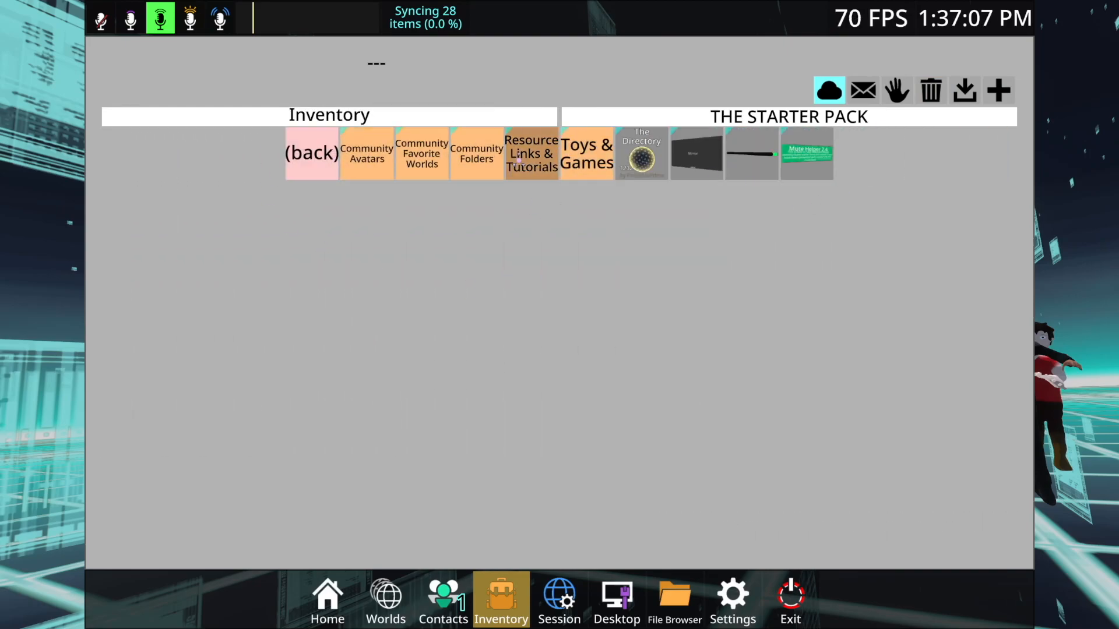
Look through Community Avatars, return to THE STARTER PACK, then go to the root Inventory collection
left_click(366, 153)
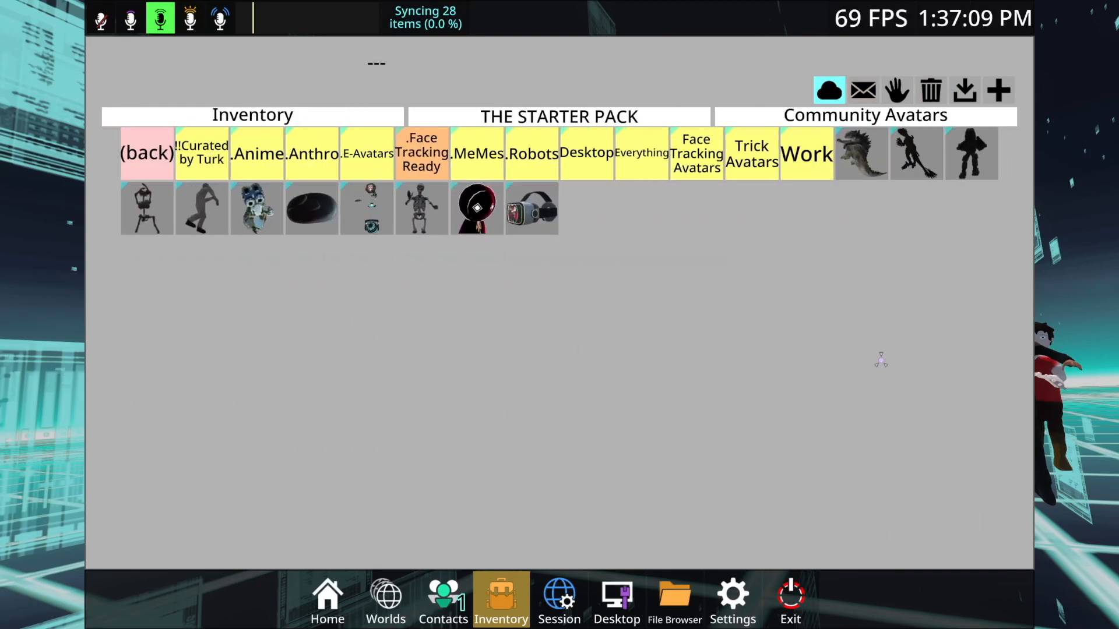
left_click(148, 154)
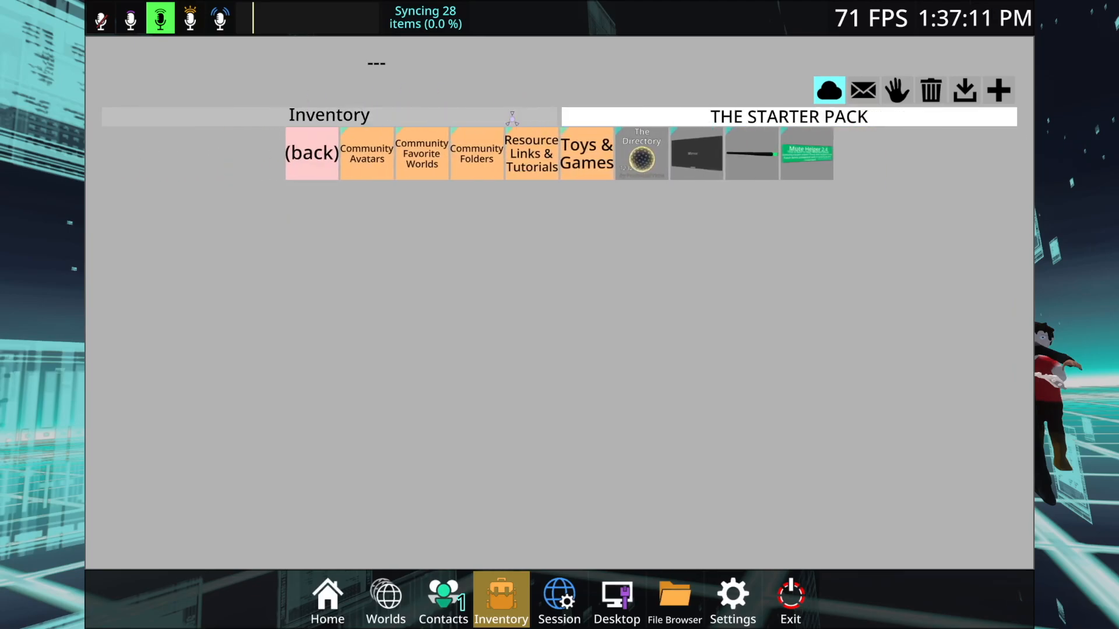
left_click(366, 152)
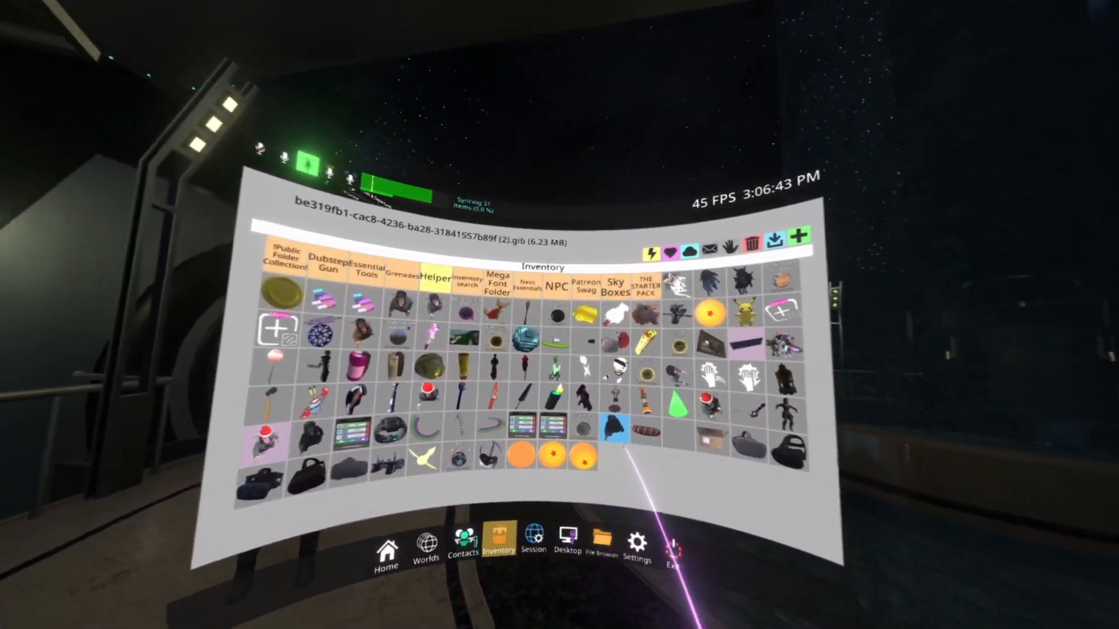
In the Session tab, review world Settings, the Users list, then the Permissions roles
left_click(533, 545)
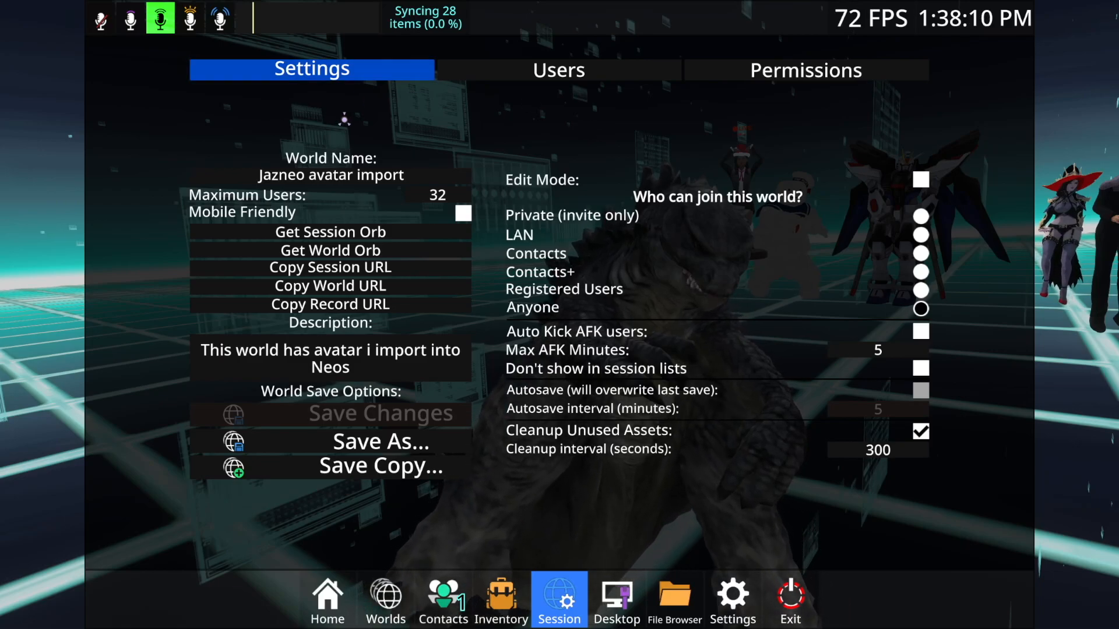
mouse_move(359, 231)
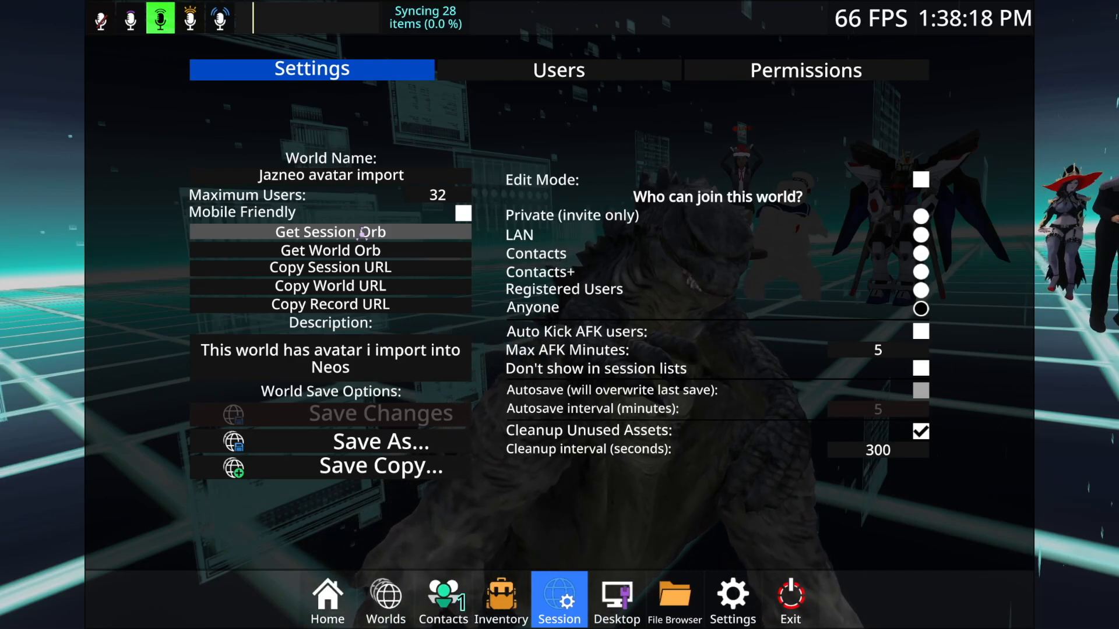
left_click(559, 70)
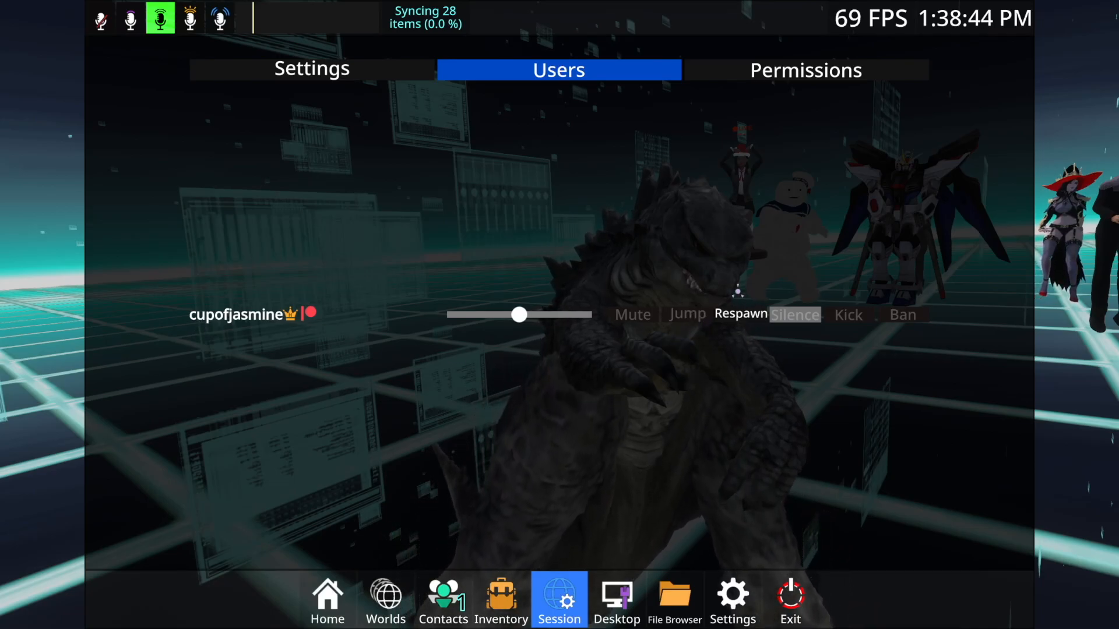
left_click(806, 70)
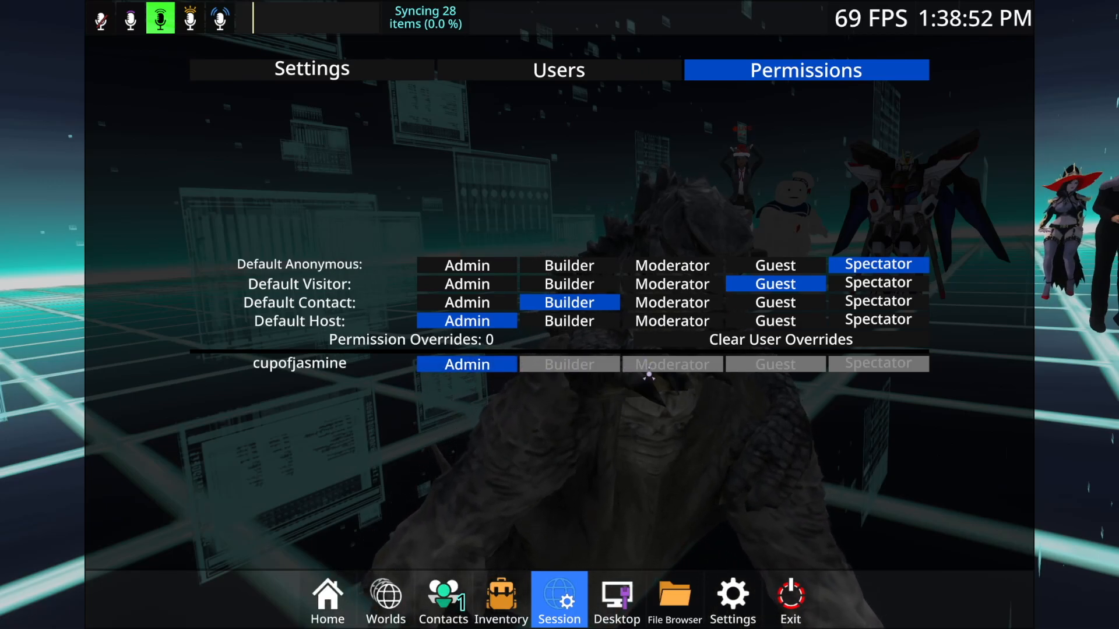
mouse_move(799, 421)
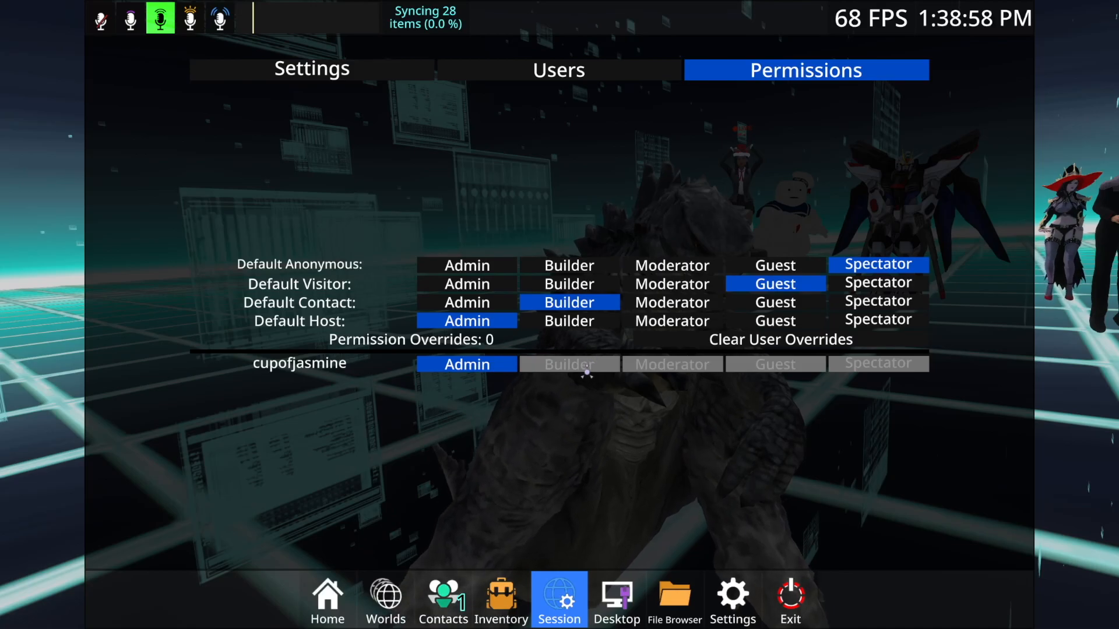
mouse_move(823, 366)
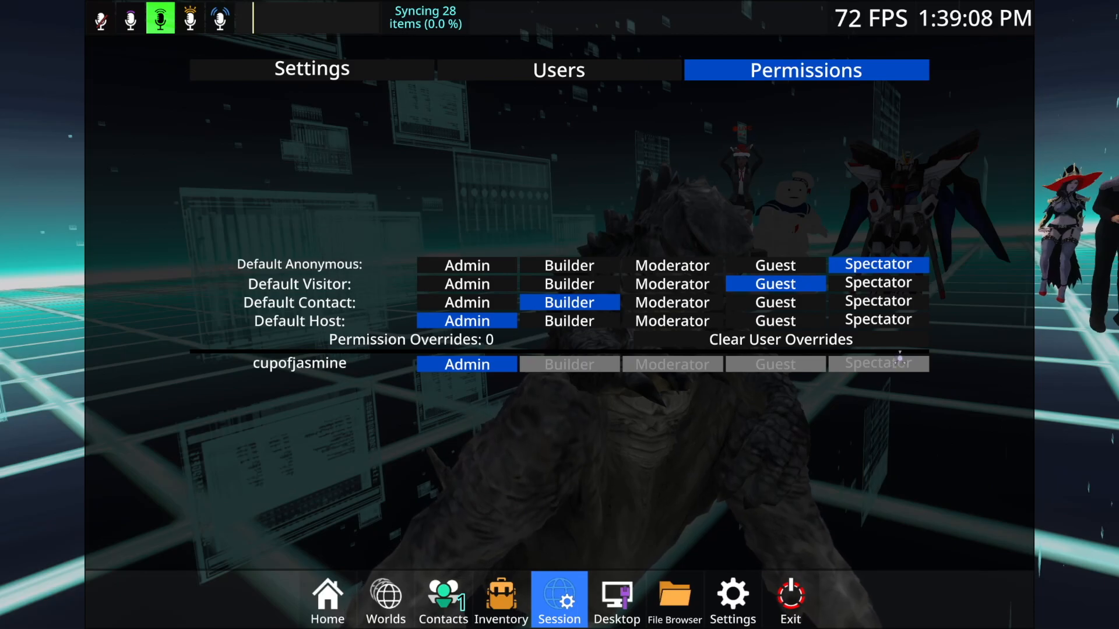
mouse_move(684, 394)
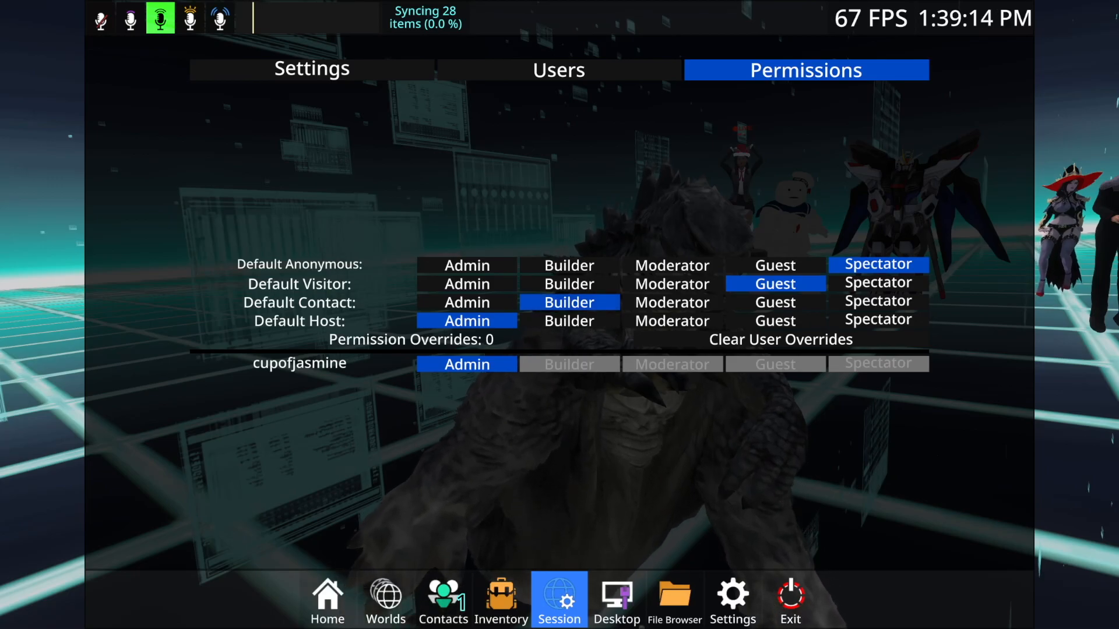
Show the Desktop tab mirroring the computer screen
left_click(617, 599)
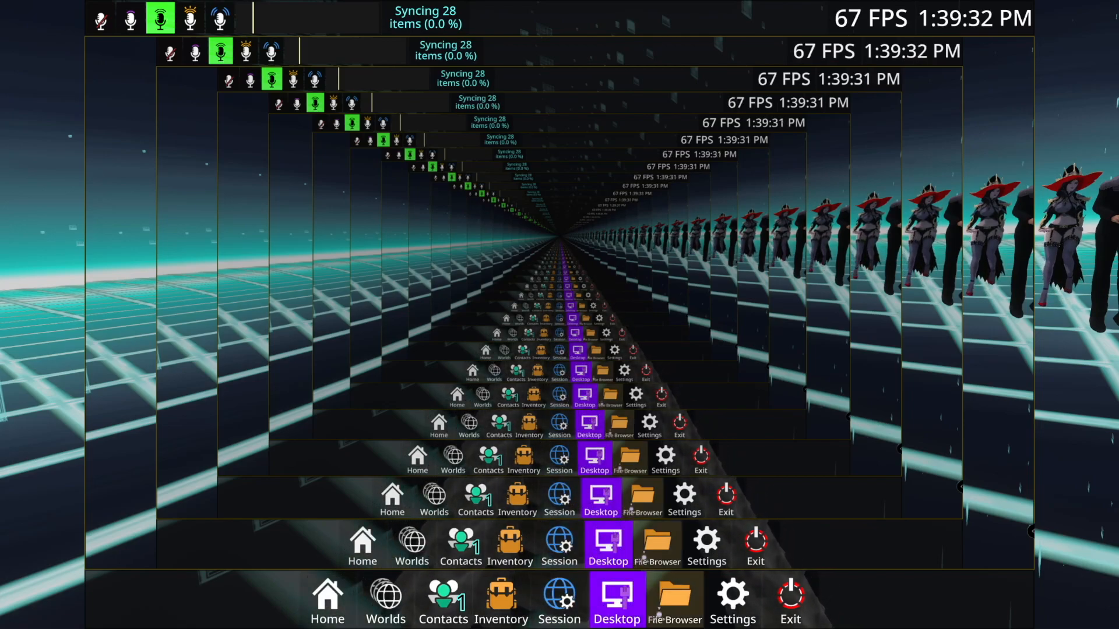
View the C and D drives in File Browser, then go to the Settings page
left_click(674, 601)
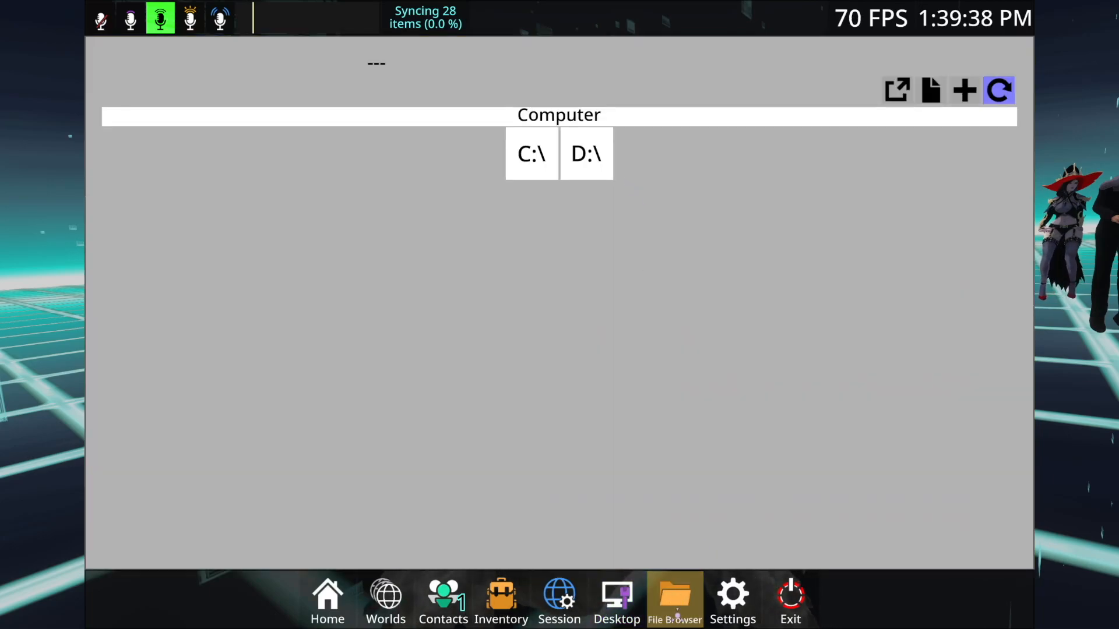
mouse_move(725, 527)
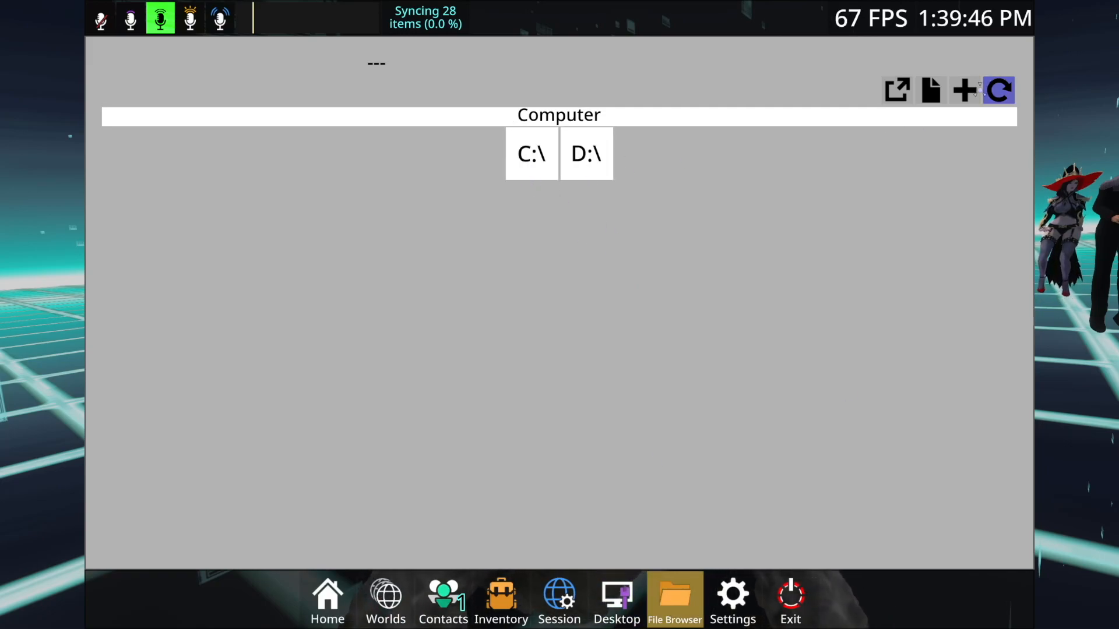
left_click(733, 599)
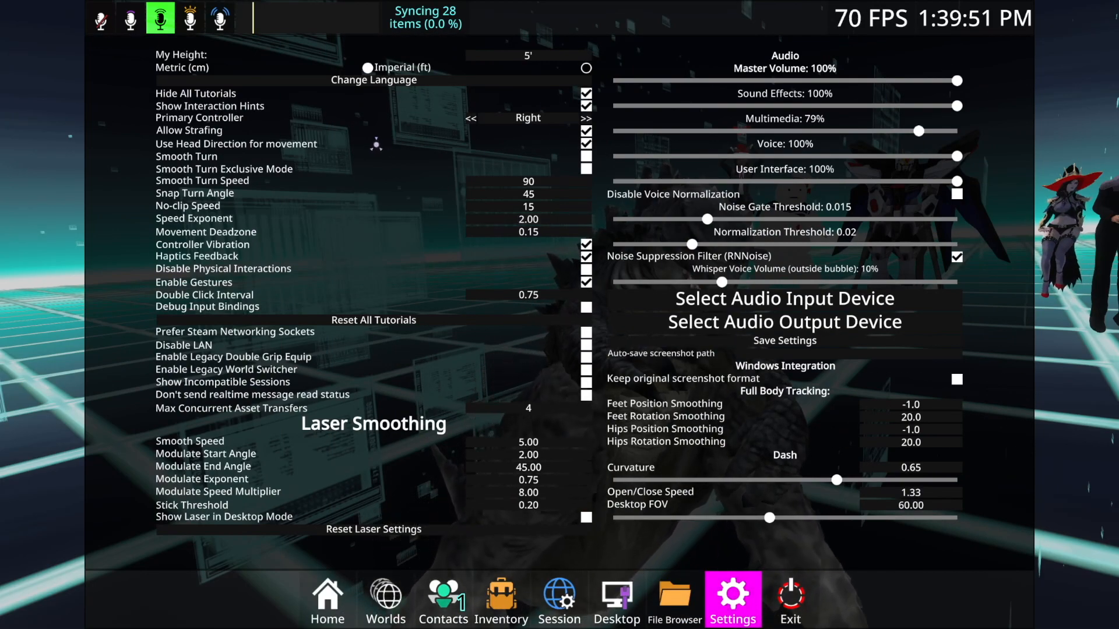
mouse_move(205, 145)
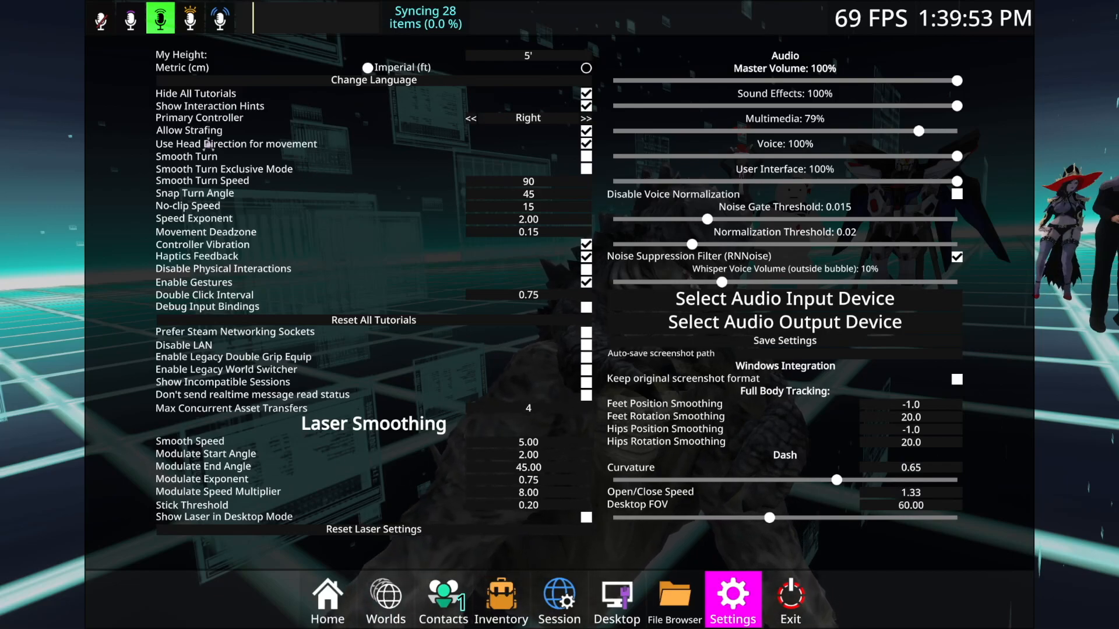